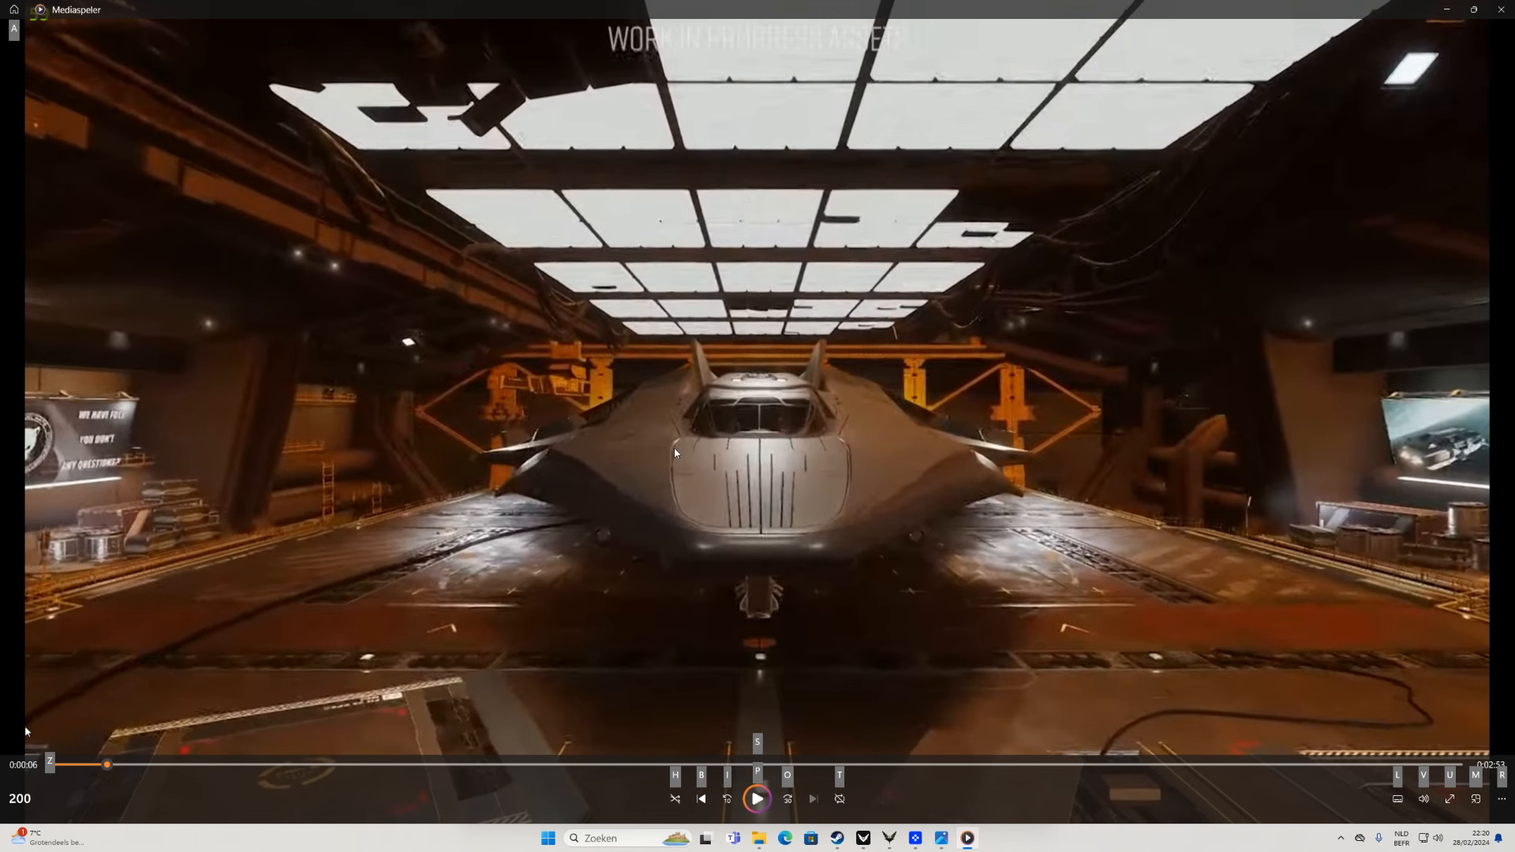
mouse_move(736, 500)
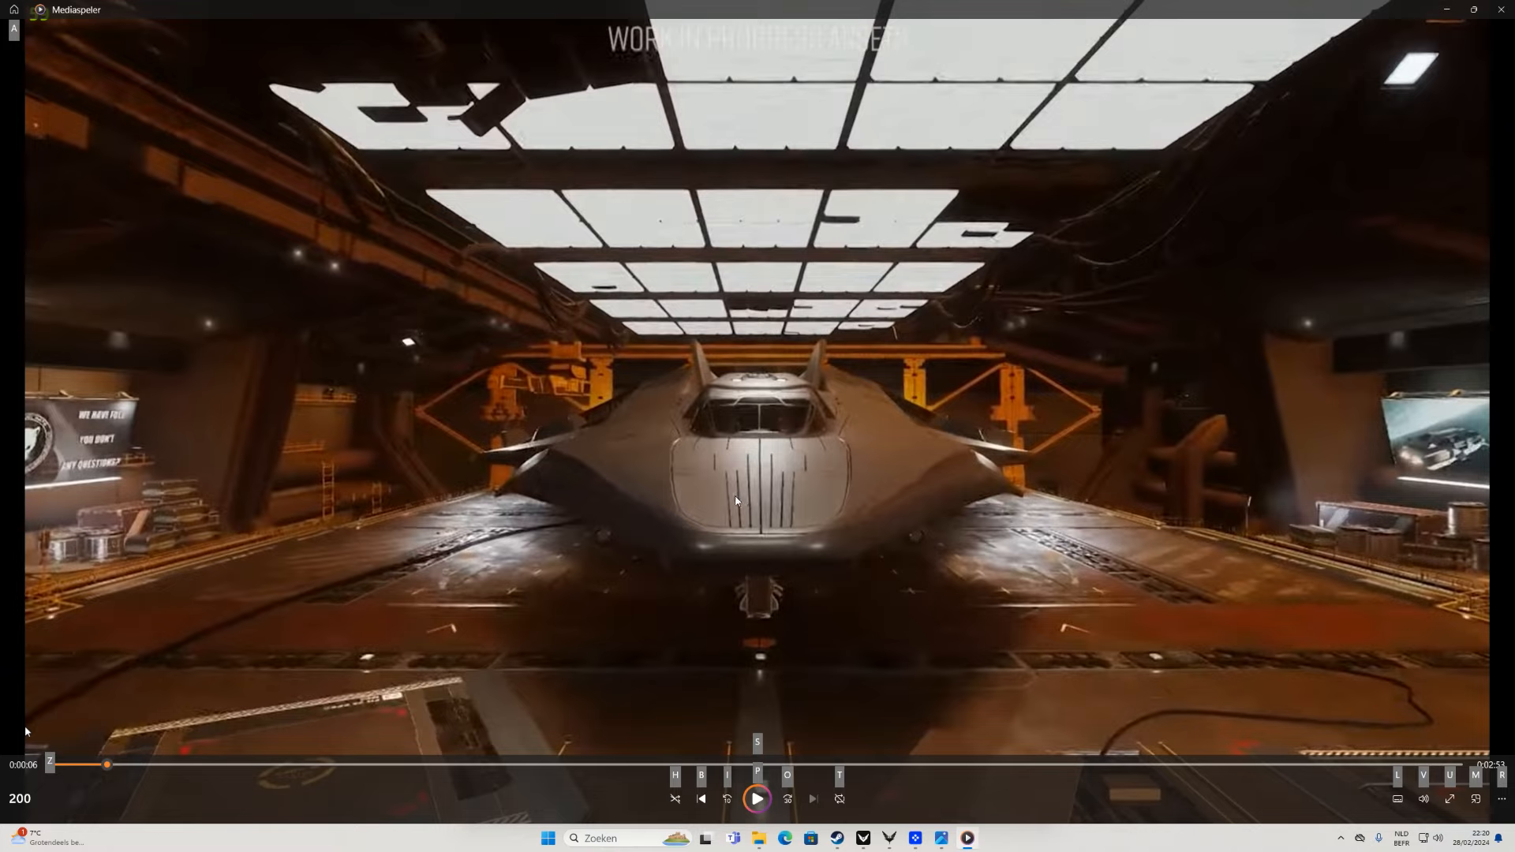
mouse_move(759, 500)
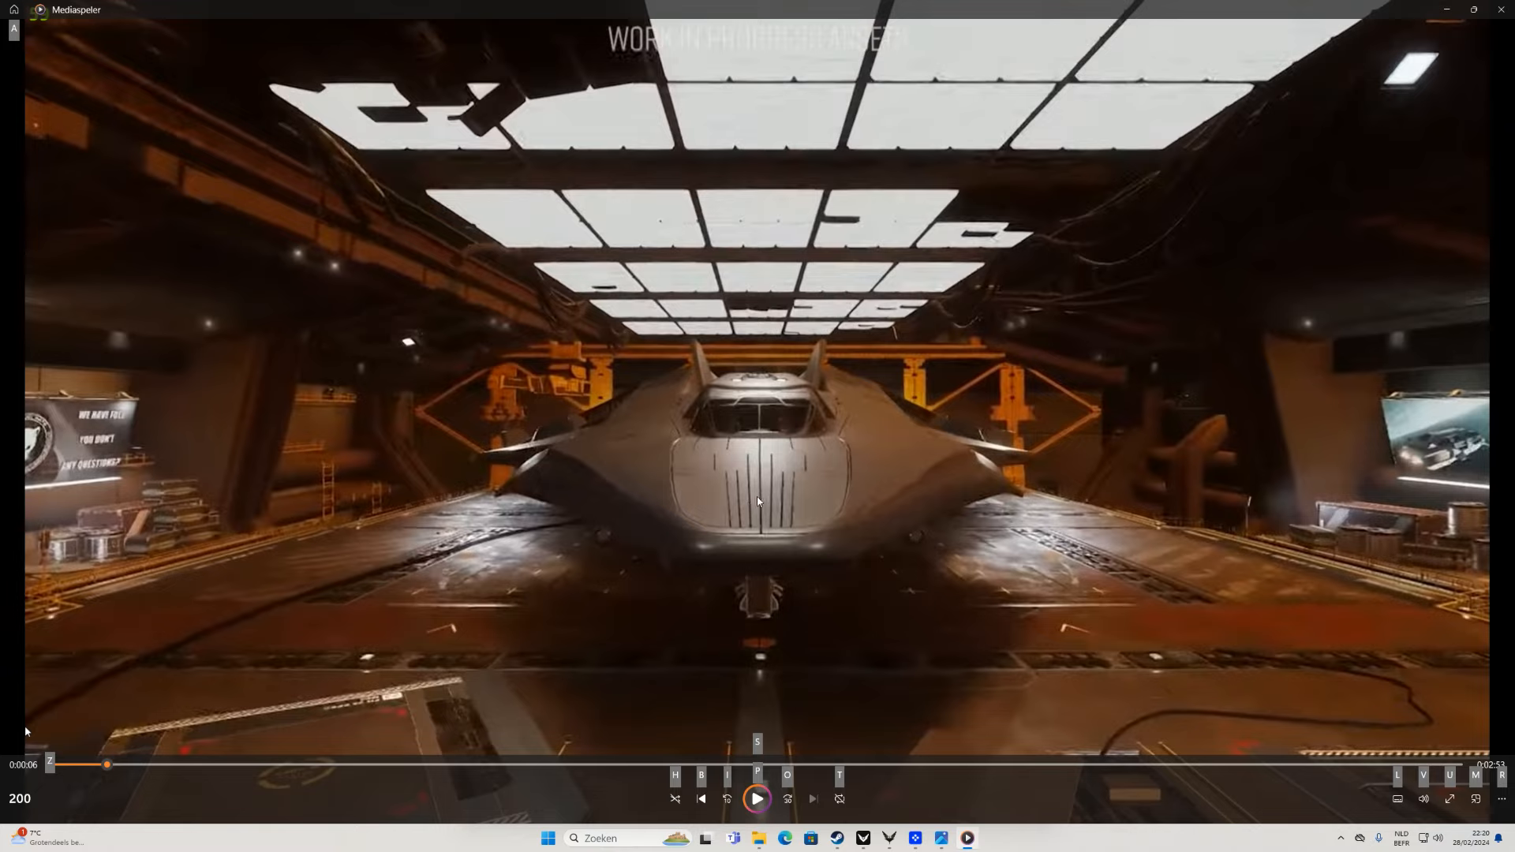
mouse_move(778, 480)
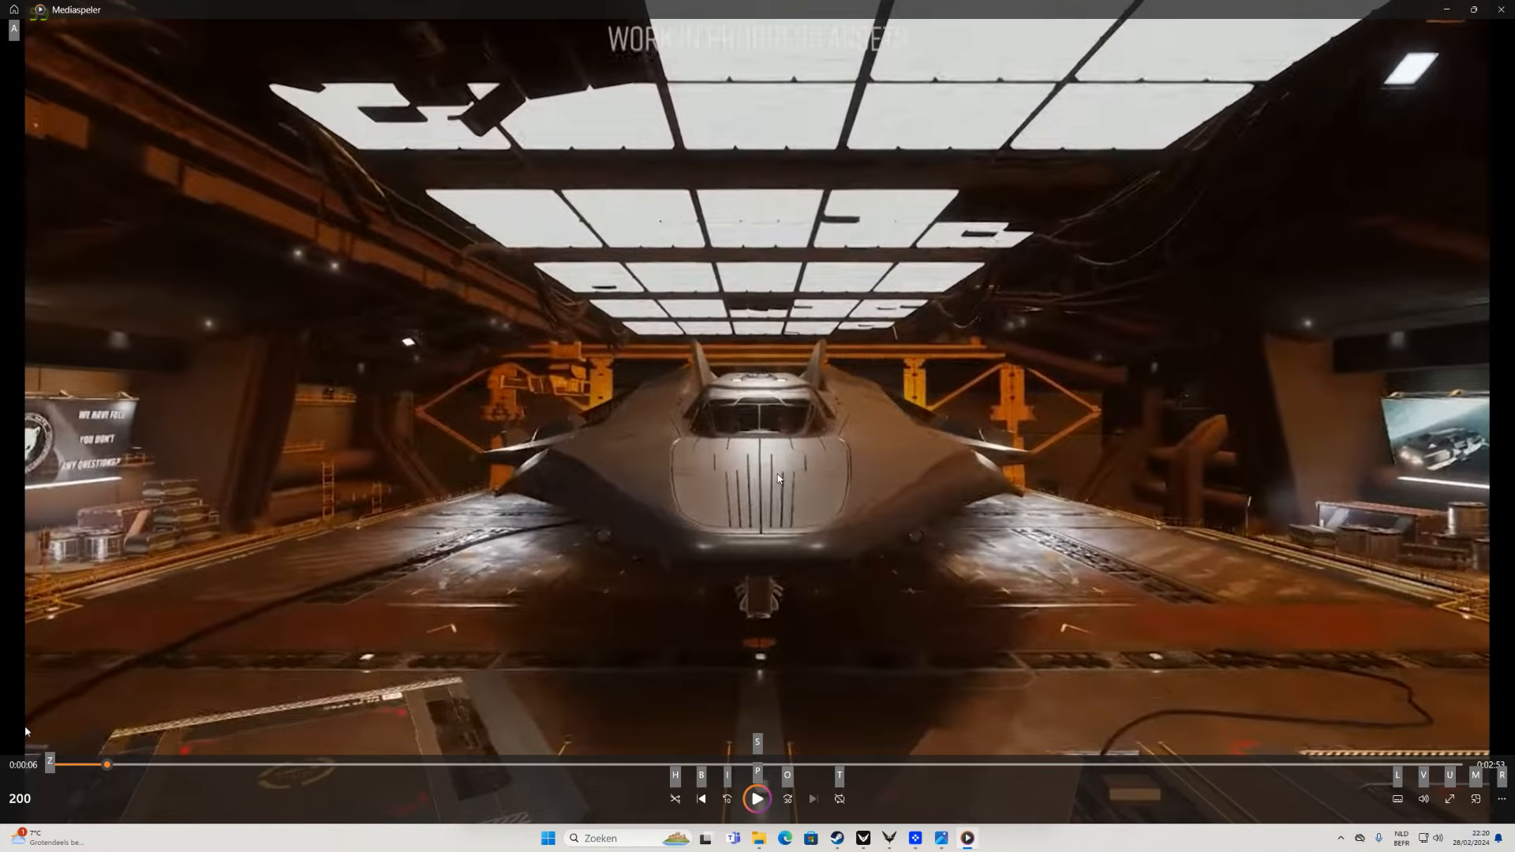
mouse_move(767, 497)
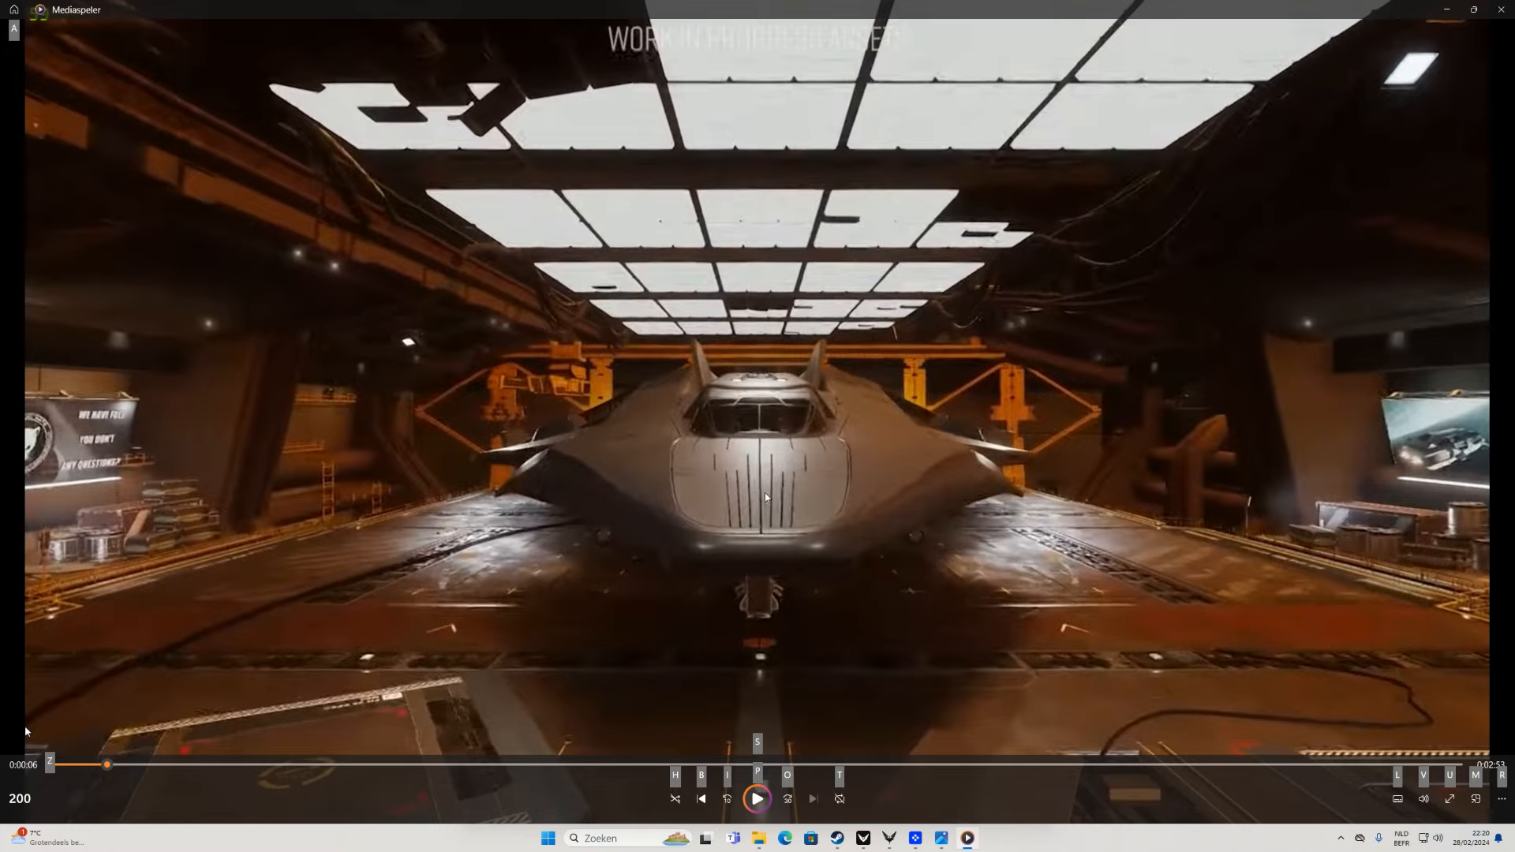
mouse_move(772, 477)
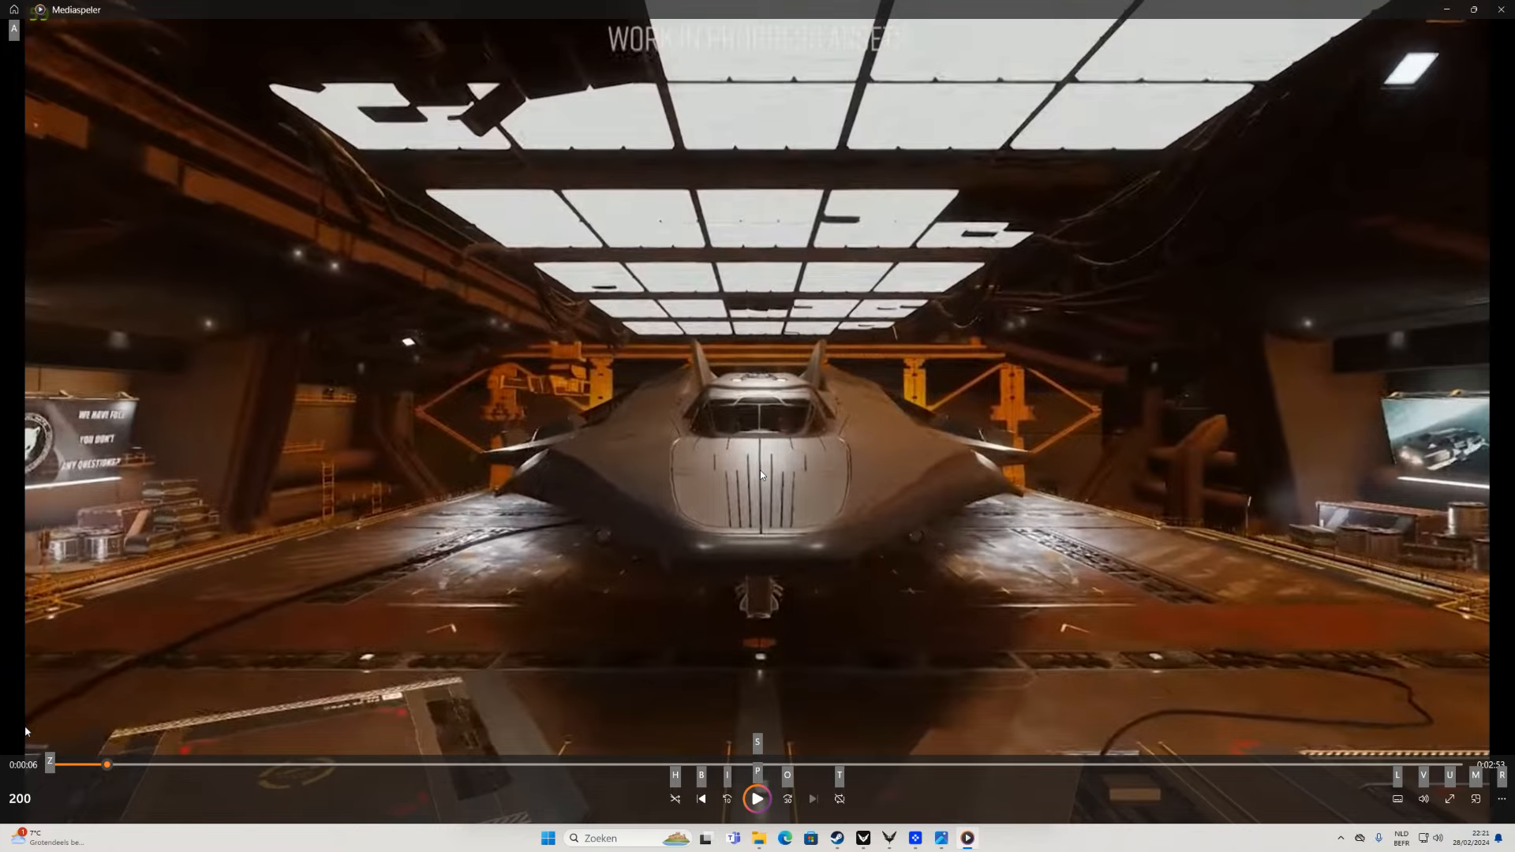
mouse_move(773, 480)
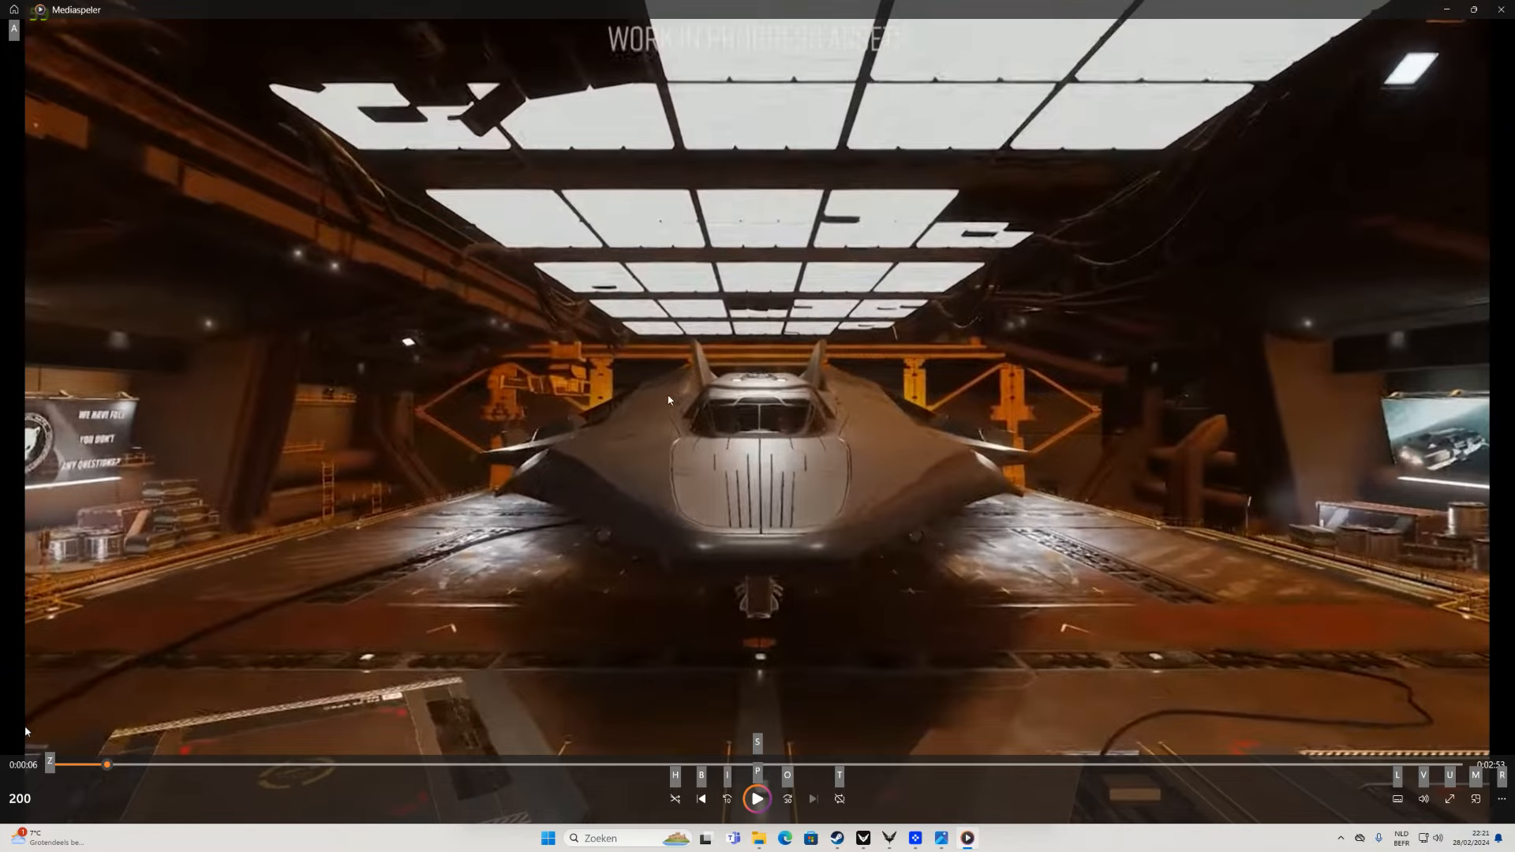
mouse_move(807, 472)
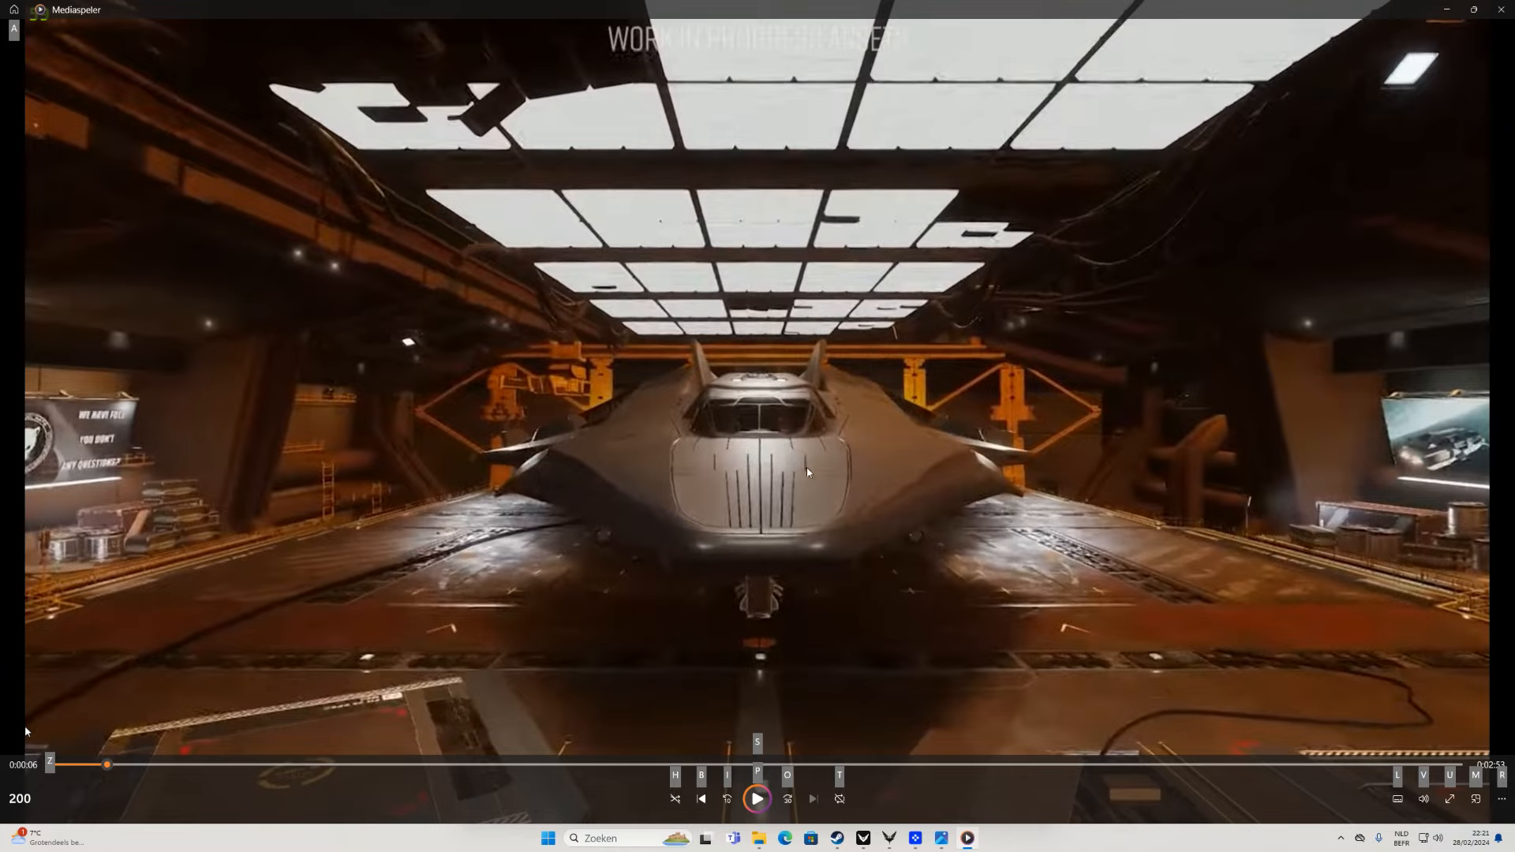
mouse_move(747, 371)
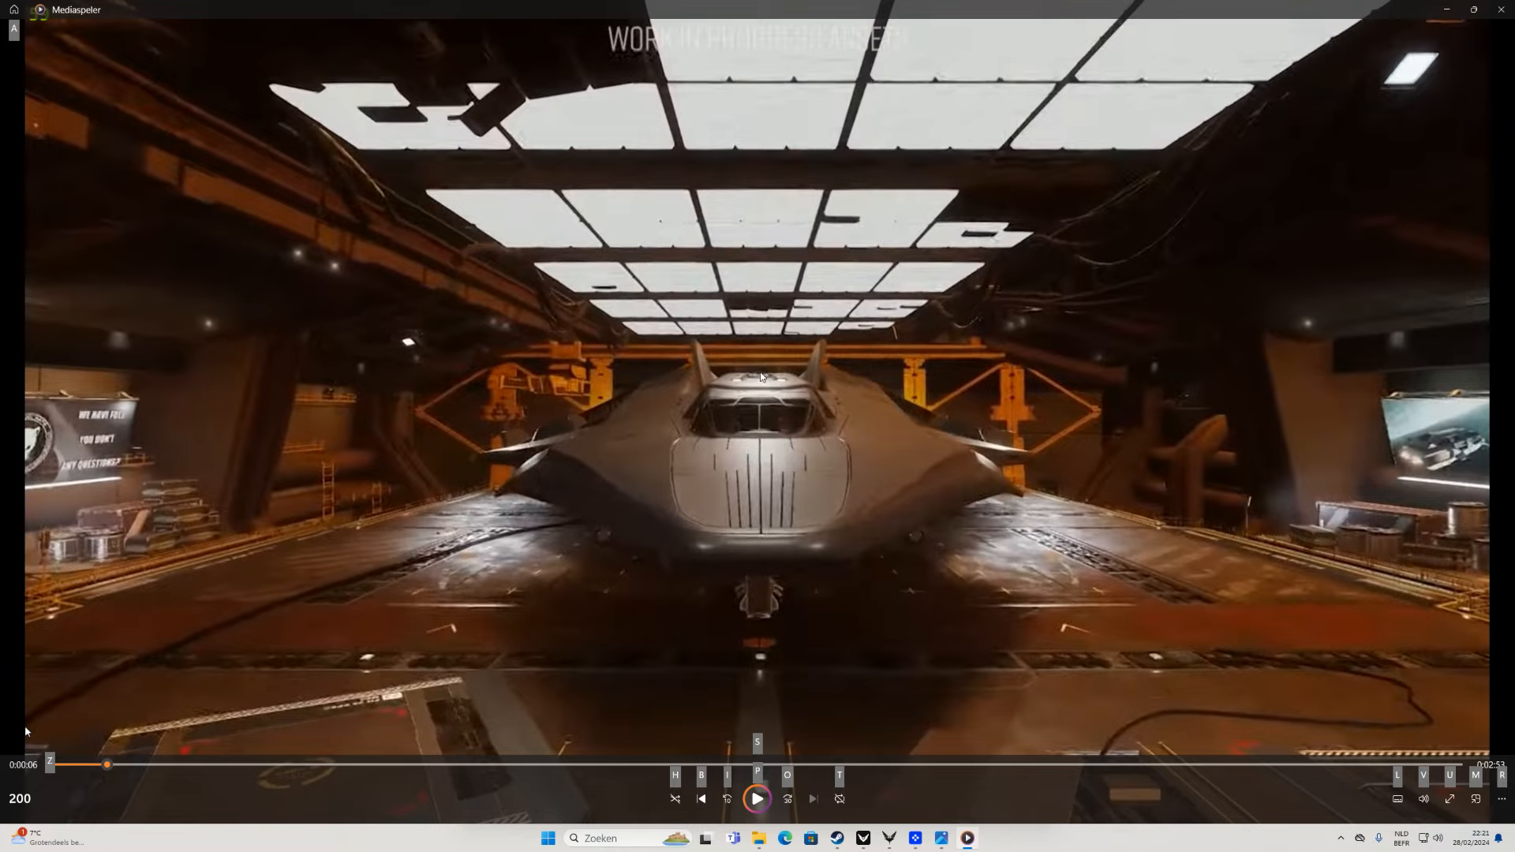
mouse_move(830, 410)
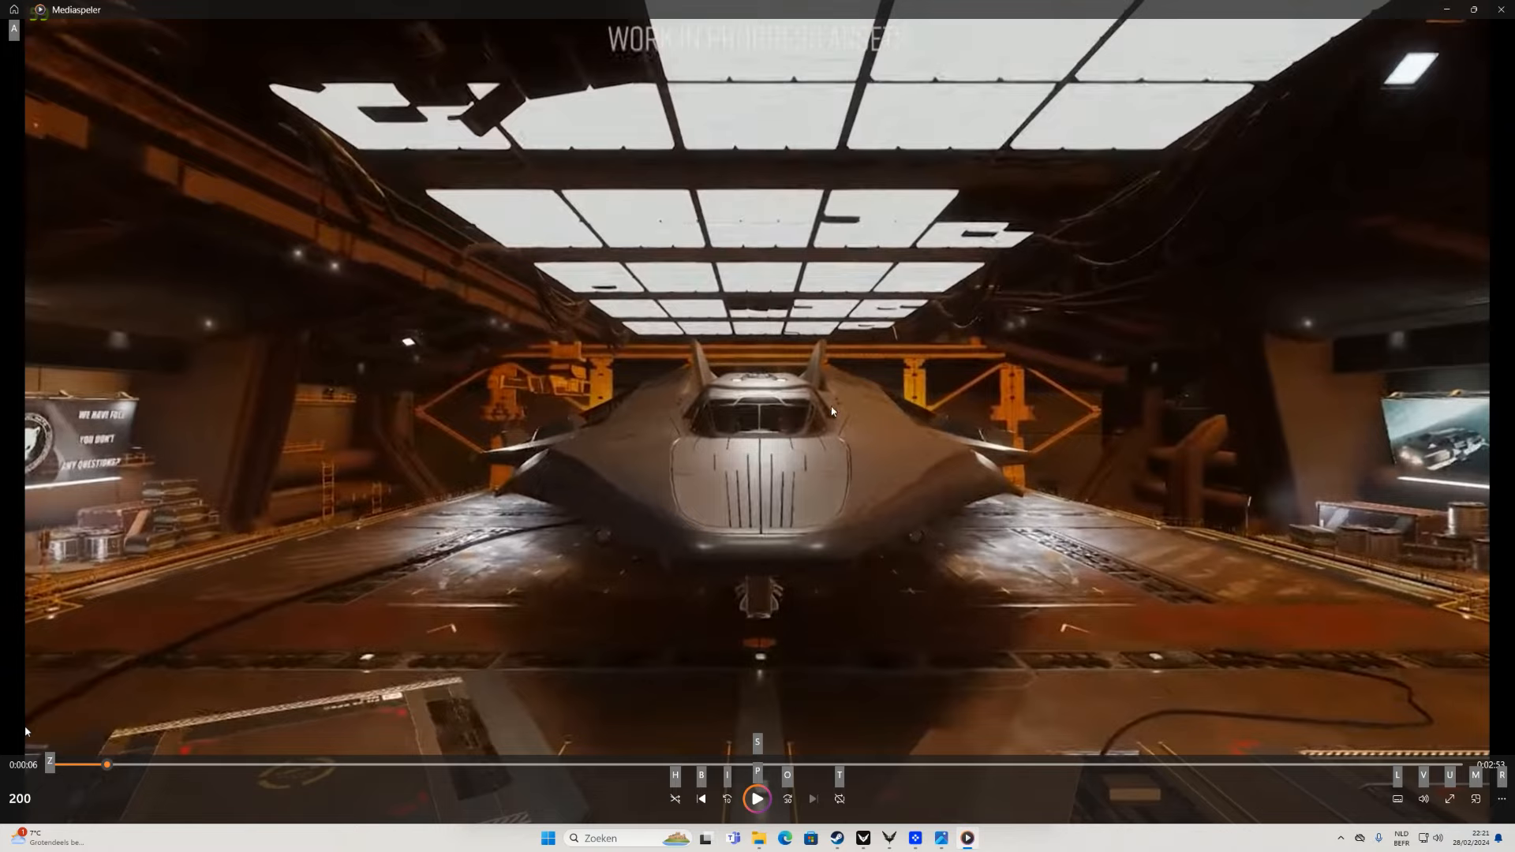
mouse_move(612, 472)
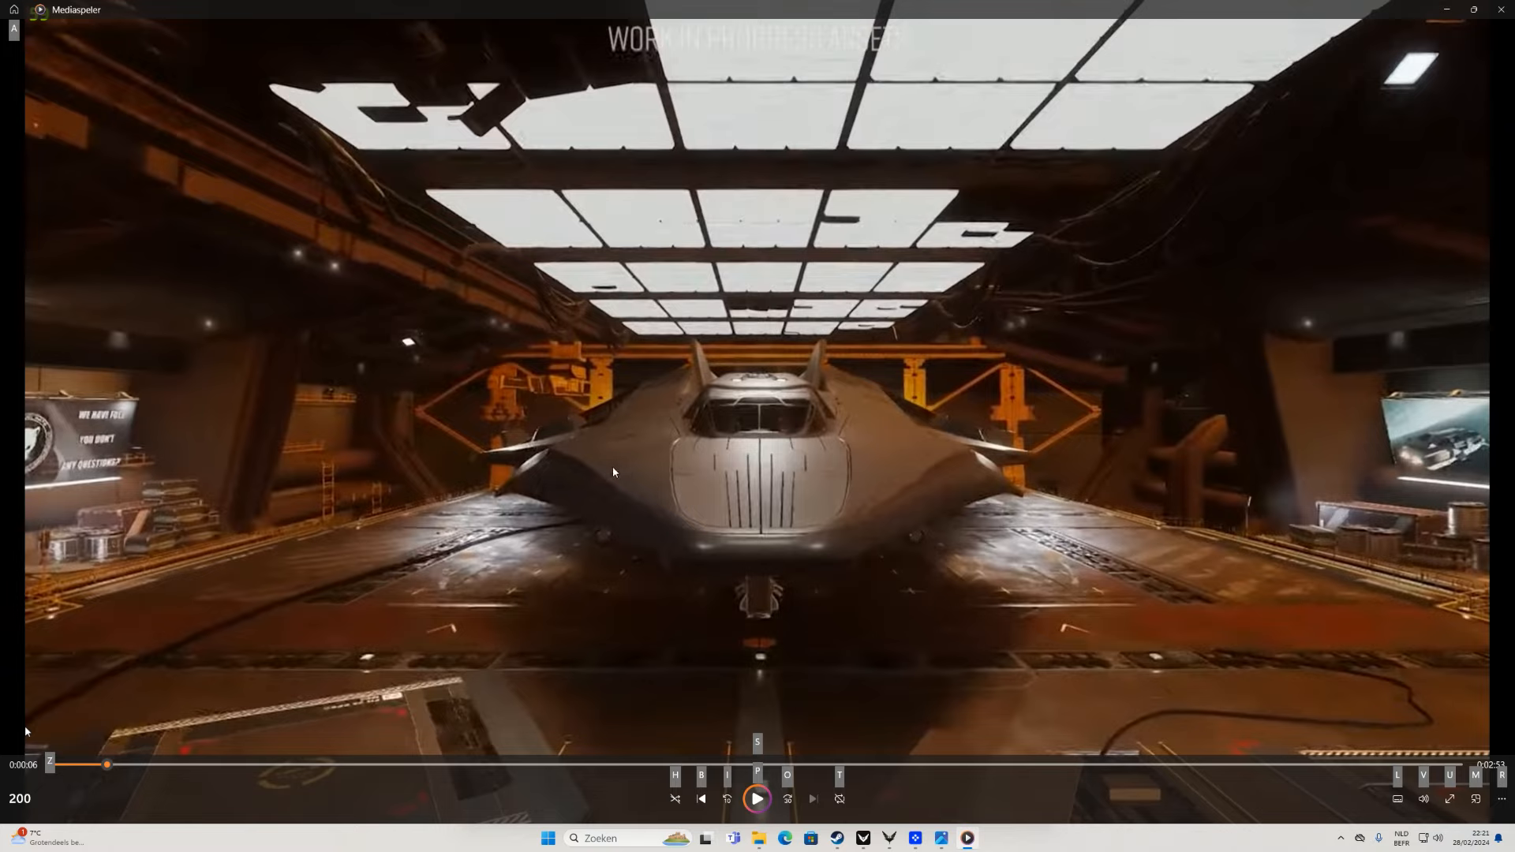
mouse_move(755, 517)
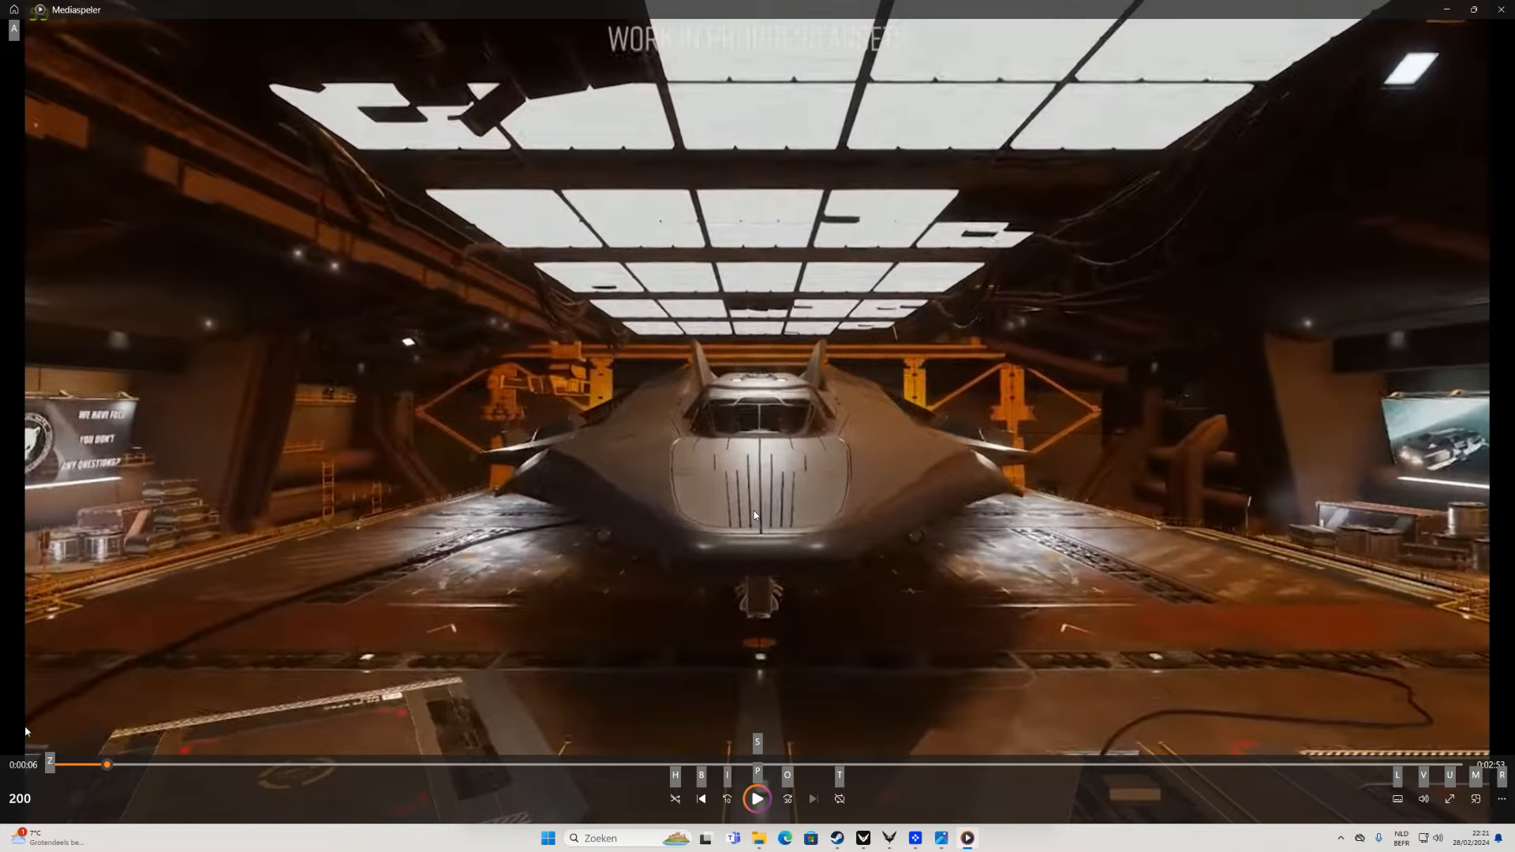
mouse_move(925, 829)
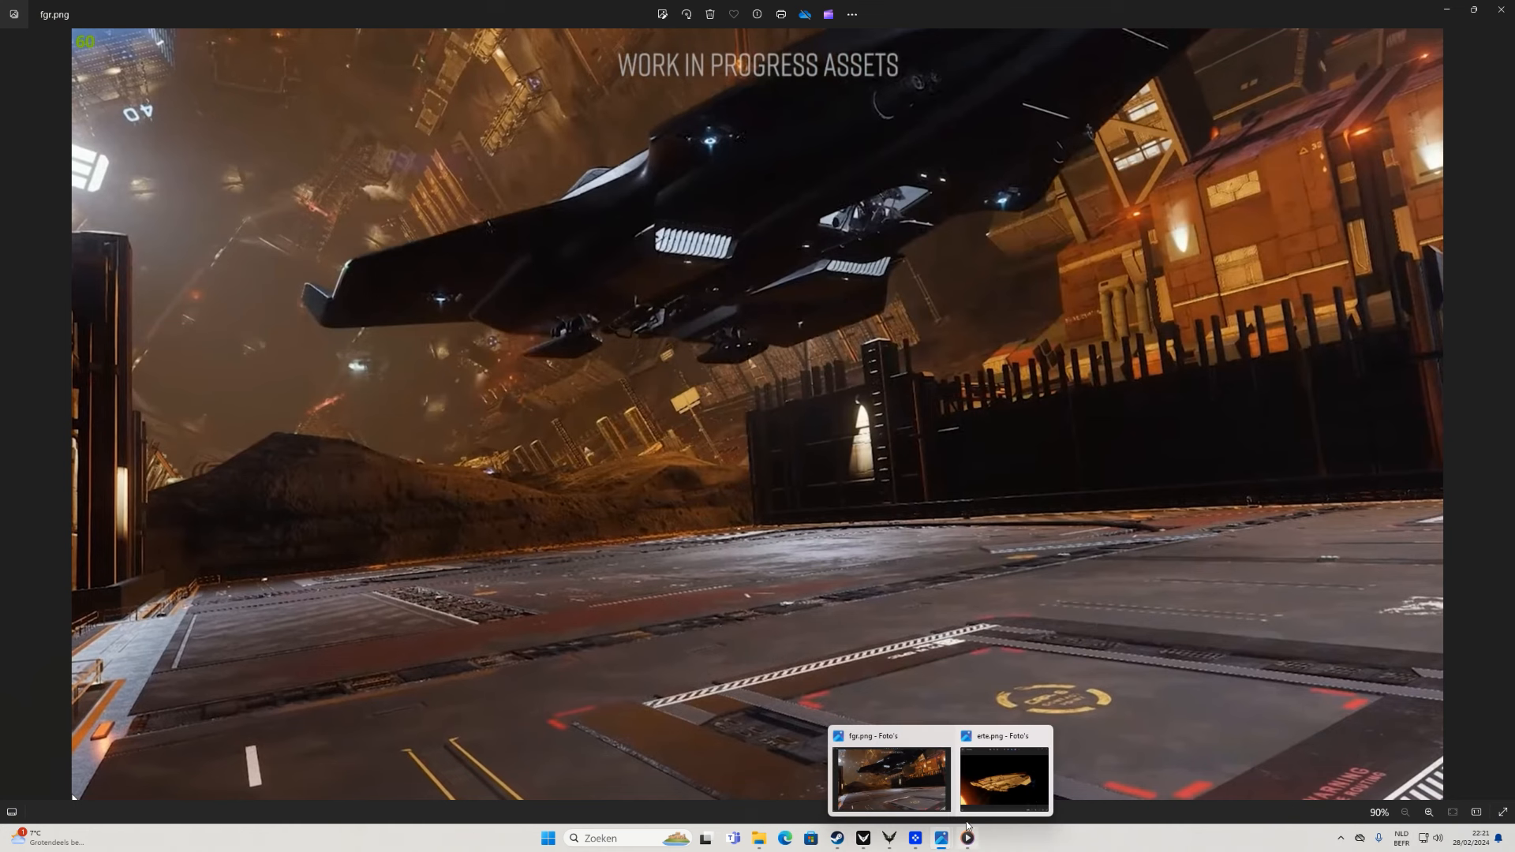
Step: Bring the erte.png underside screenshot up over the full-screen fgr.png hangar image
click(1003, 778)
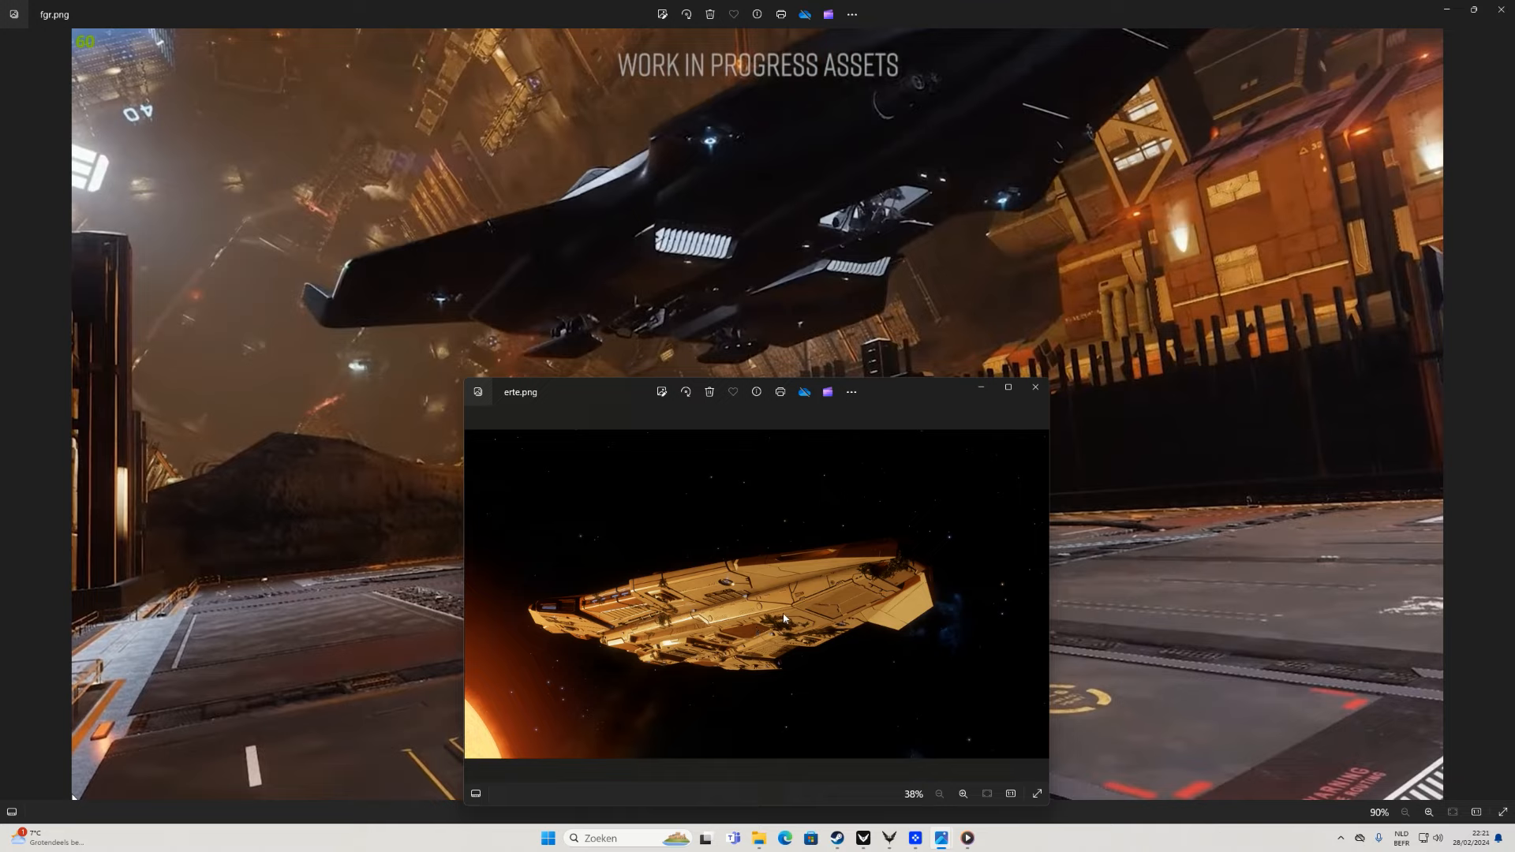
mouse_move(780, 633)
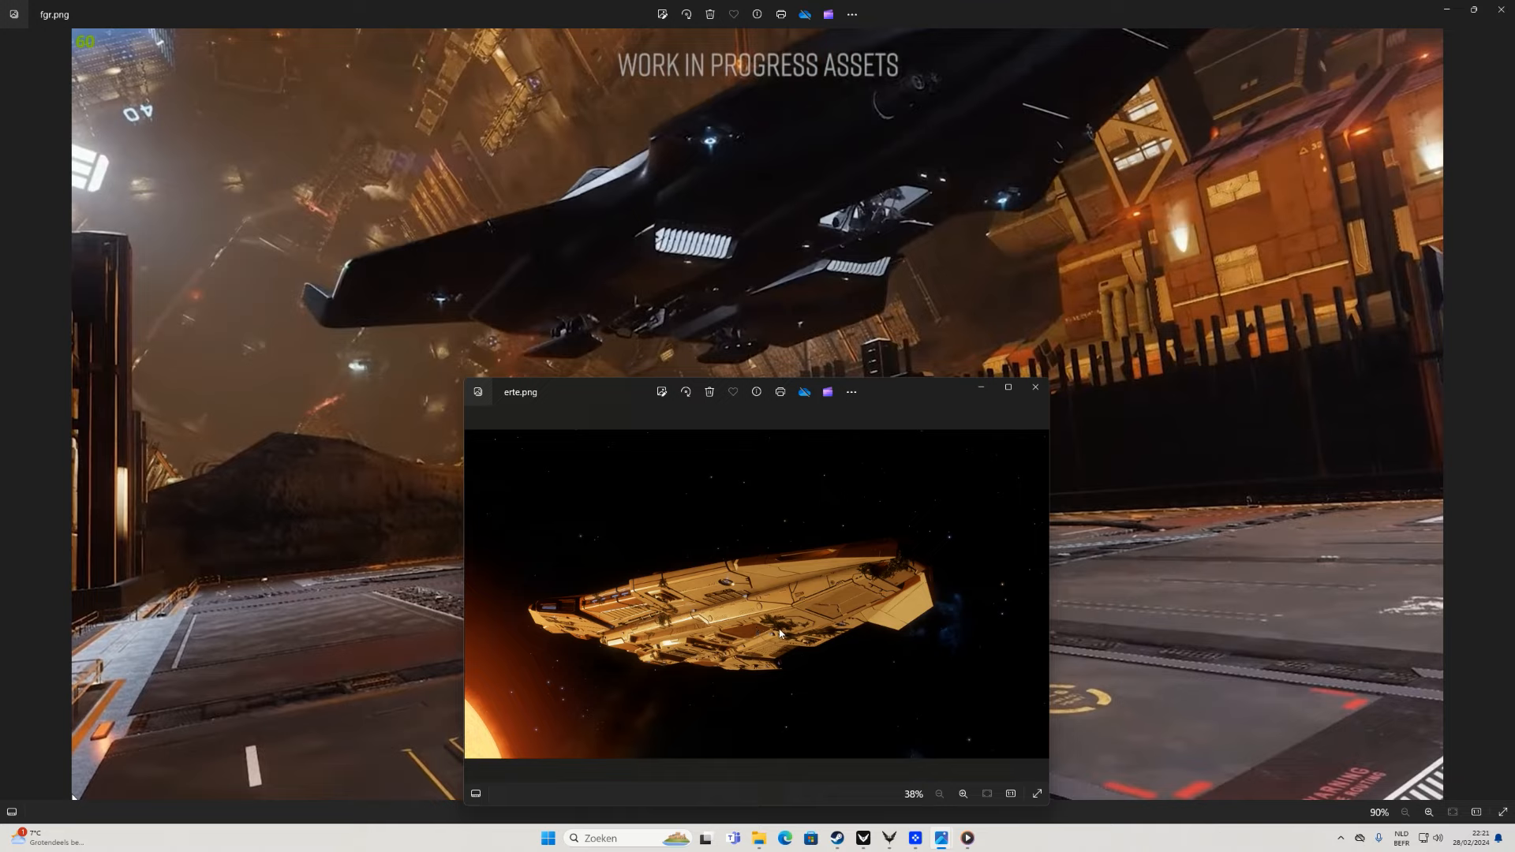
mouse_move(802, 637)
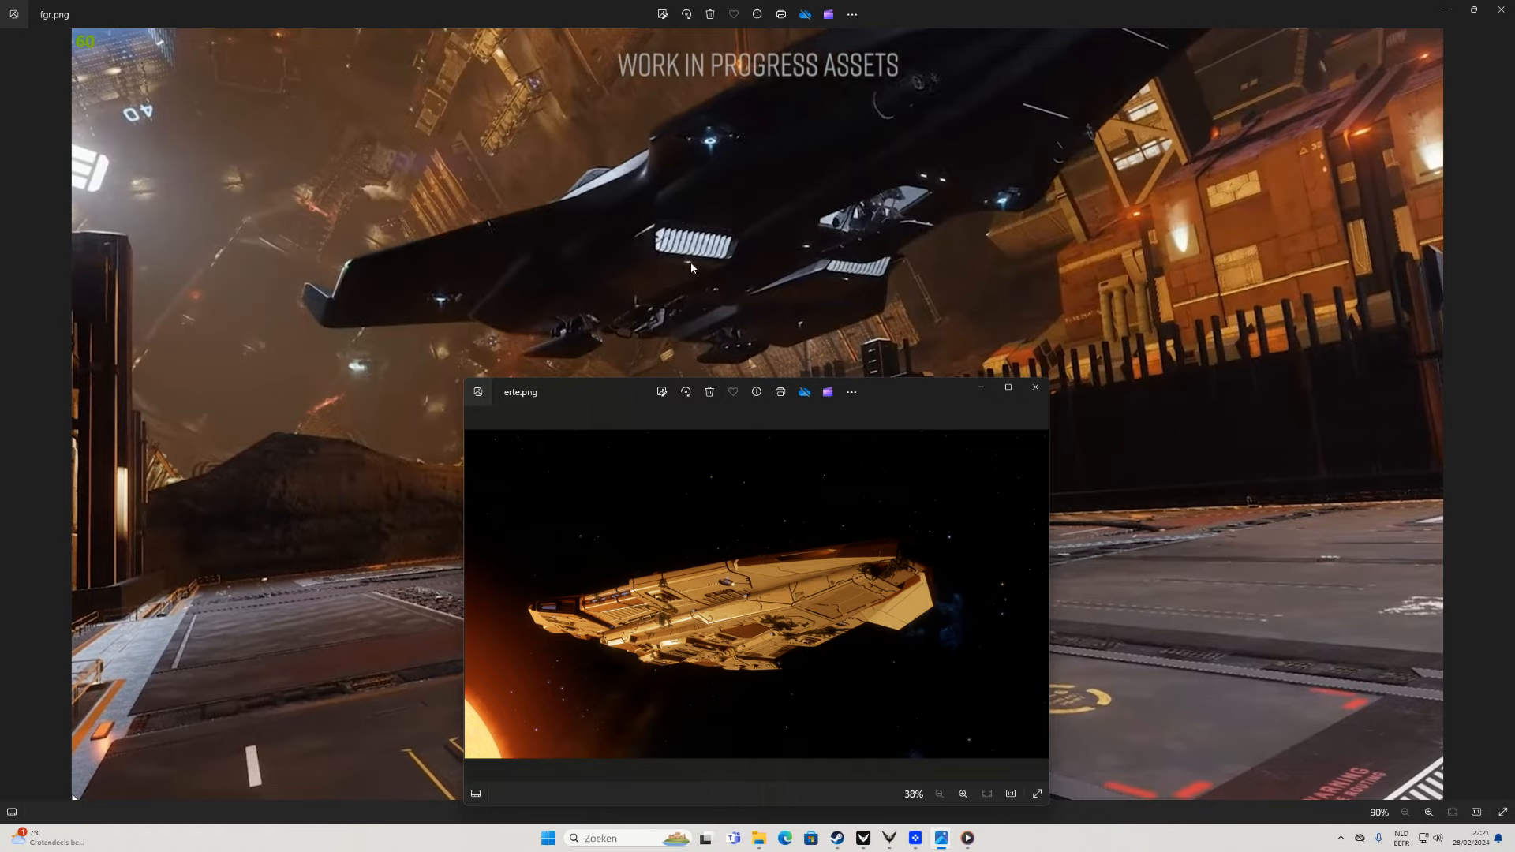
mouse_move(643, 275)
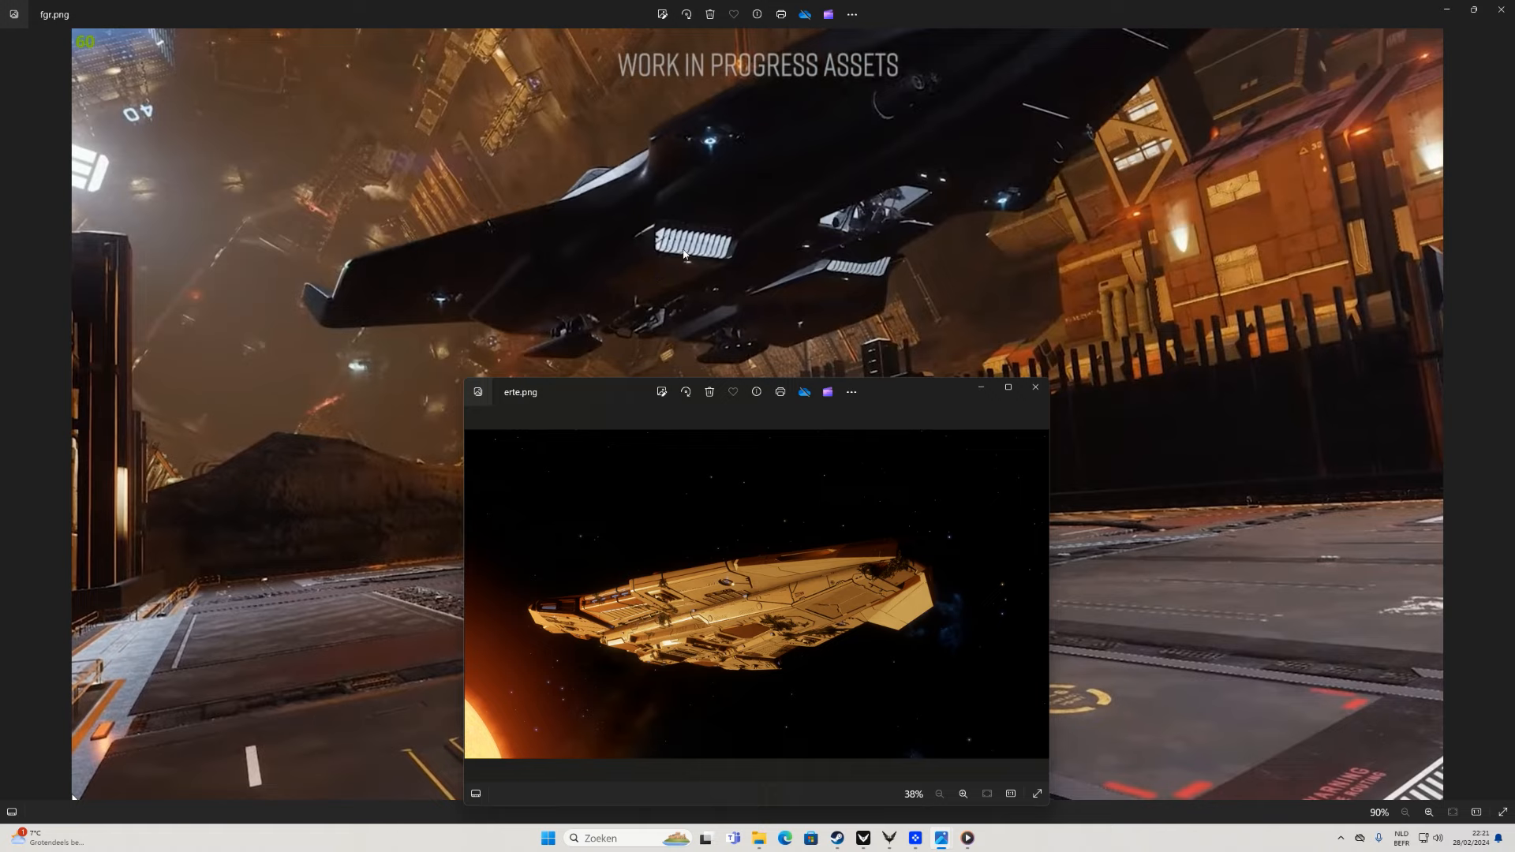
mouse_move(885, 99)
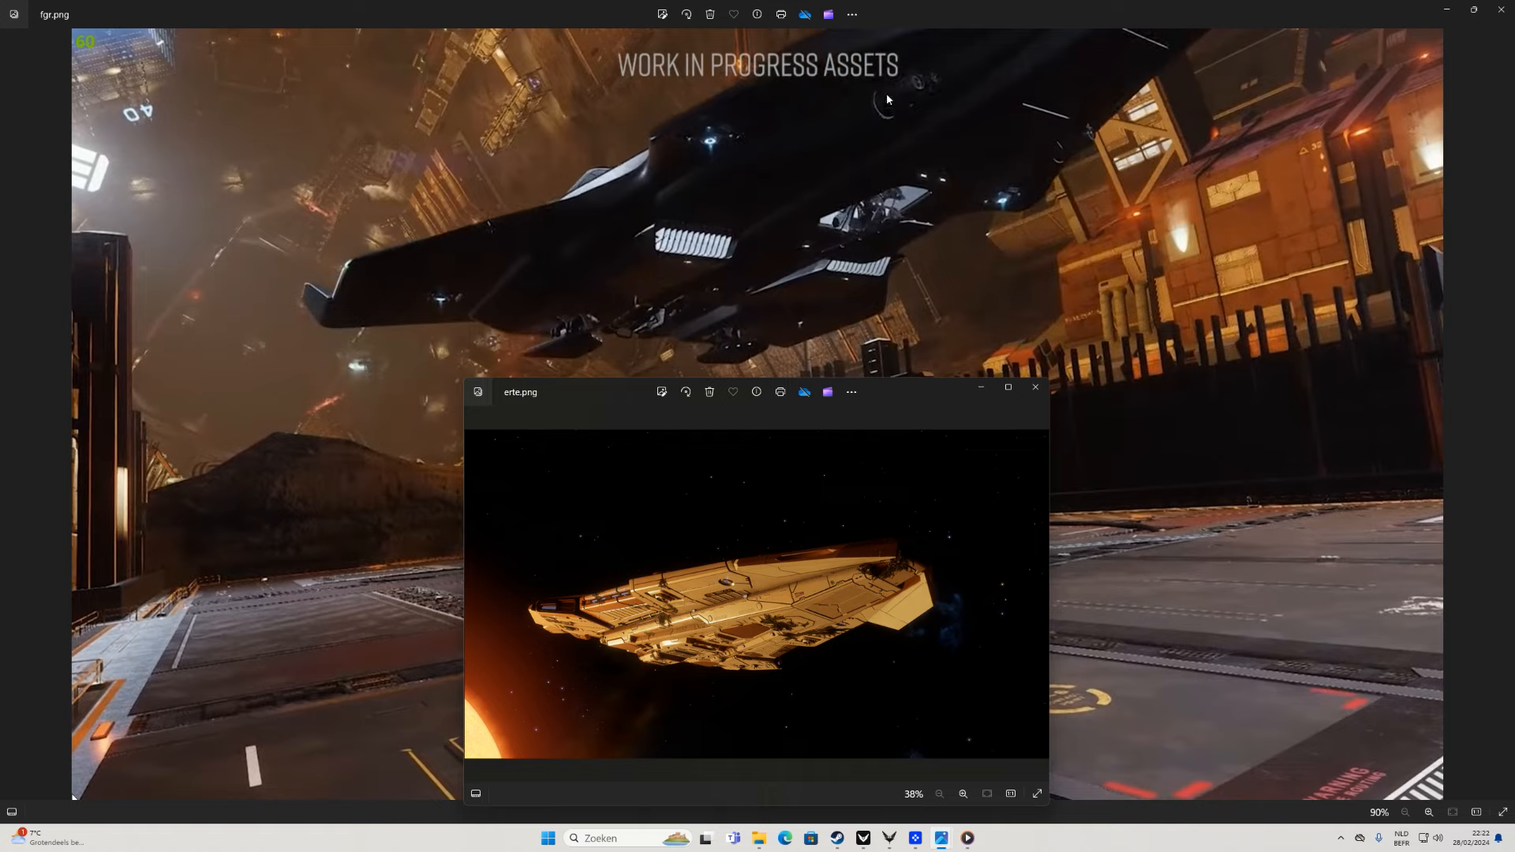
mouse_move(890, 111)
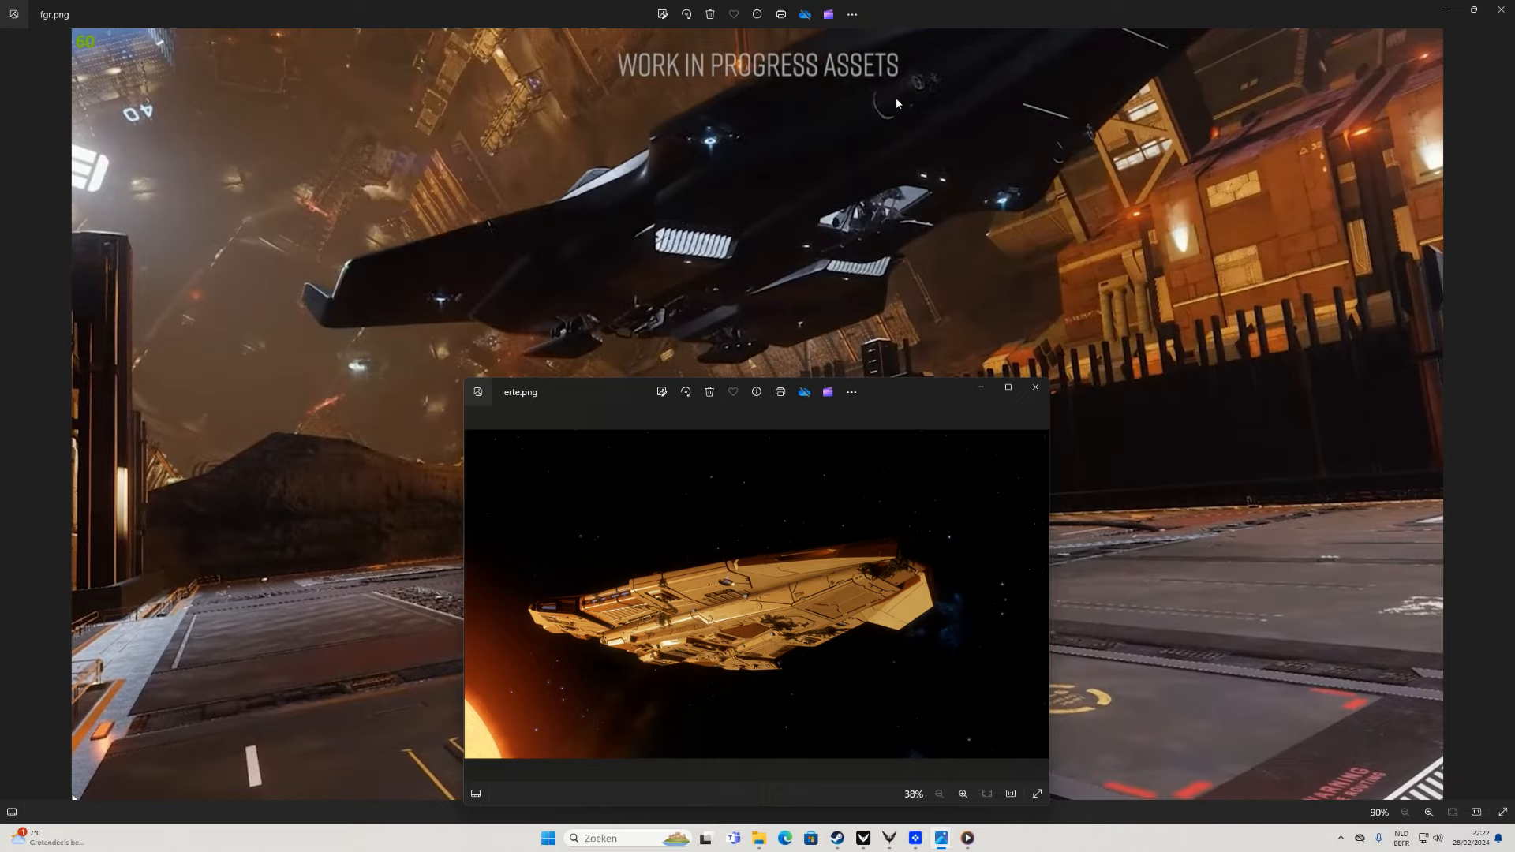
mouse_move(1057, 159)
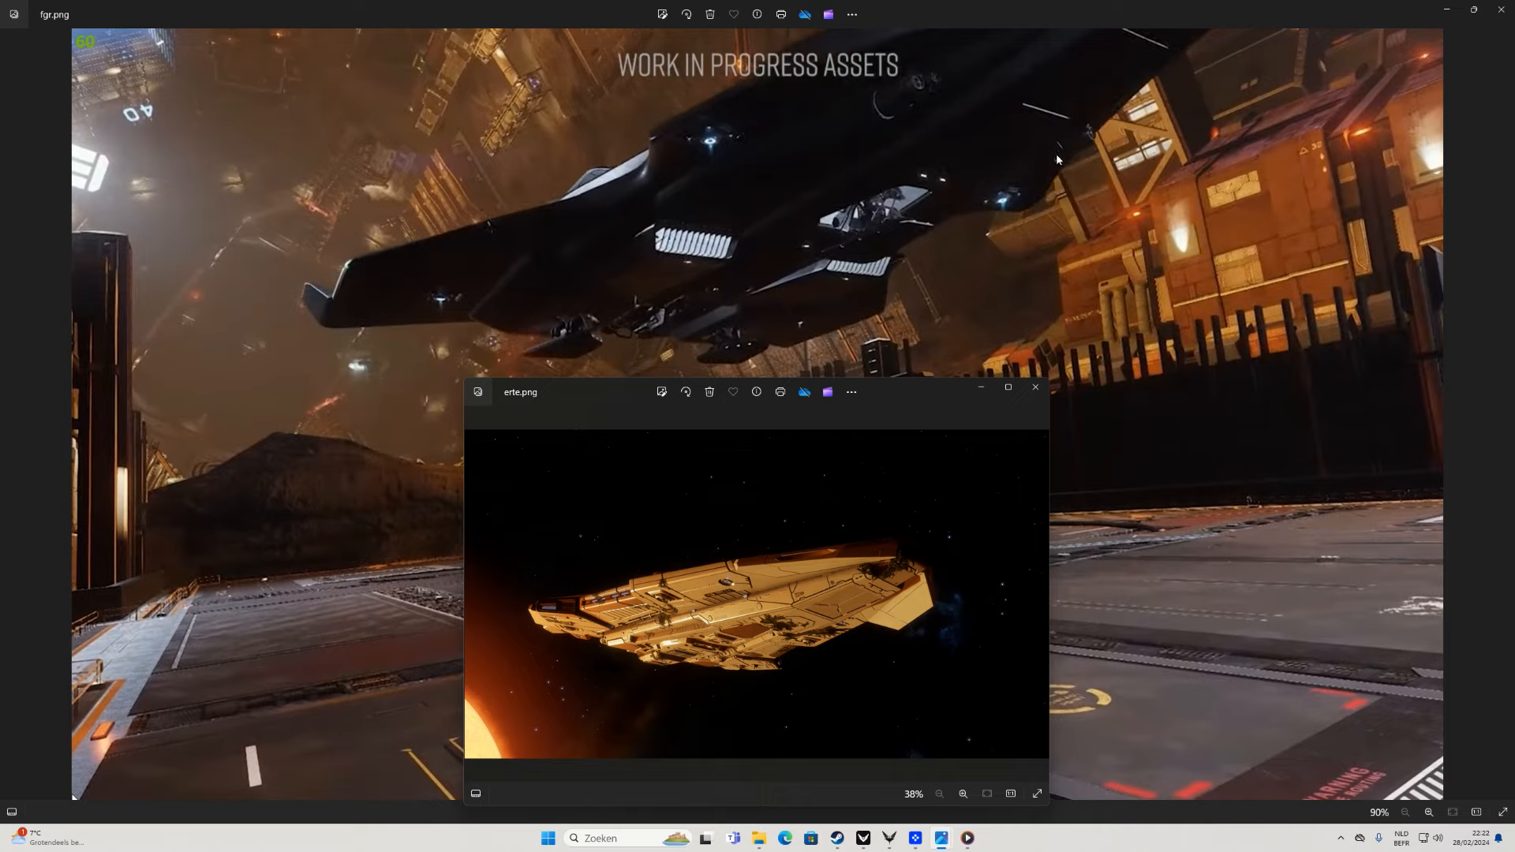
mouse_move(839, 597)
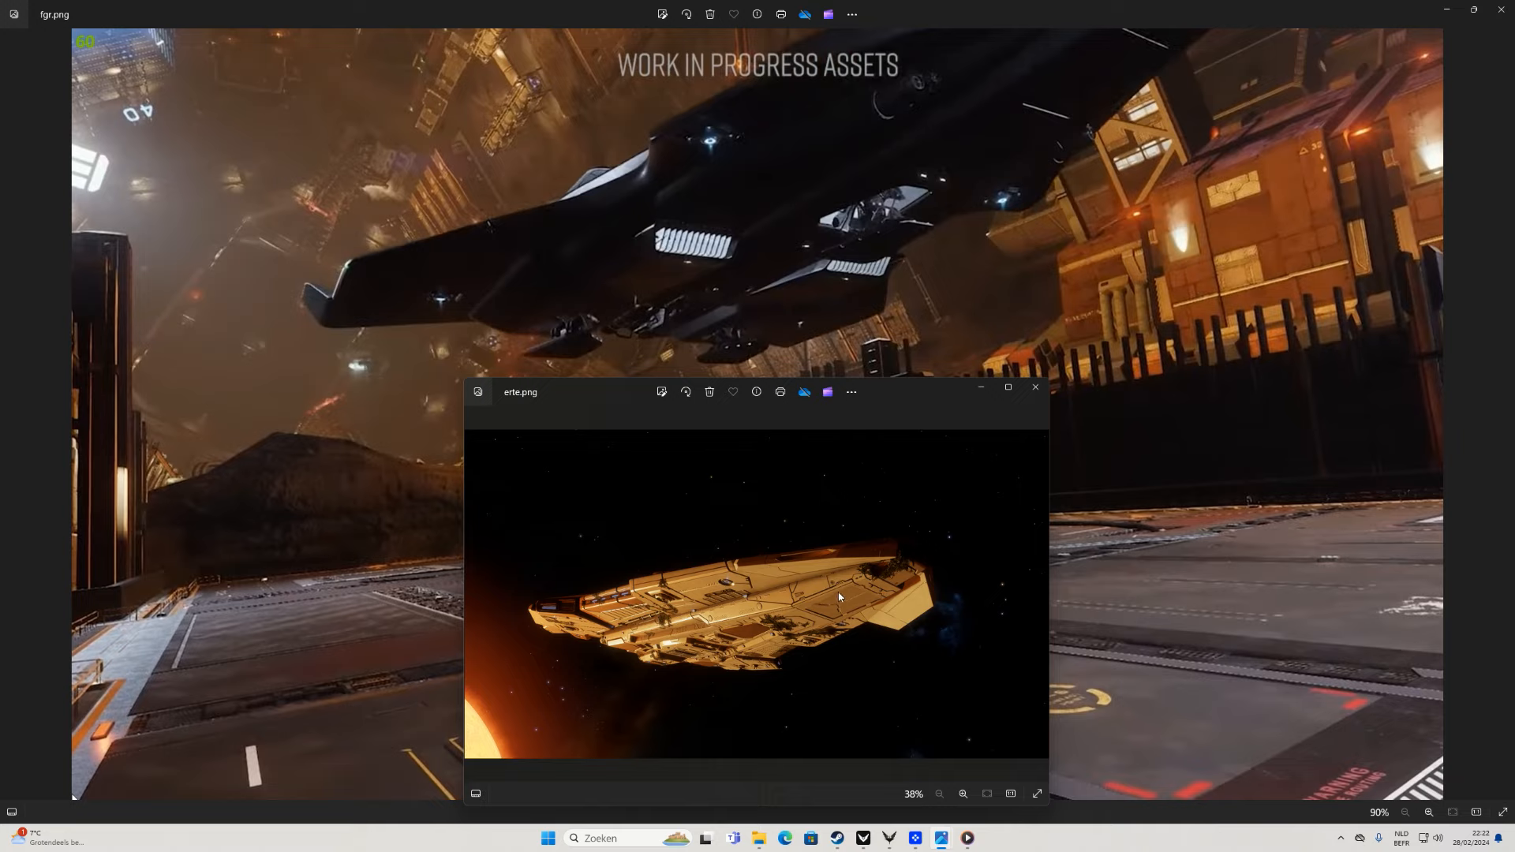
mouse_move(627, 597)
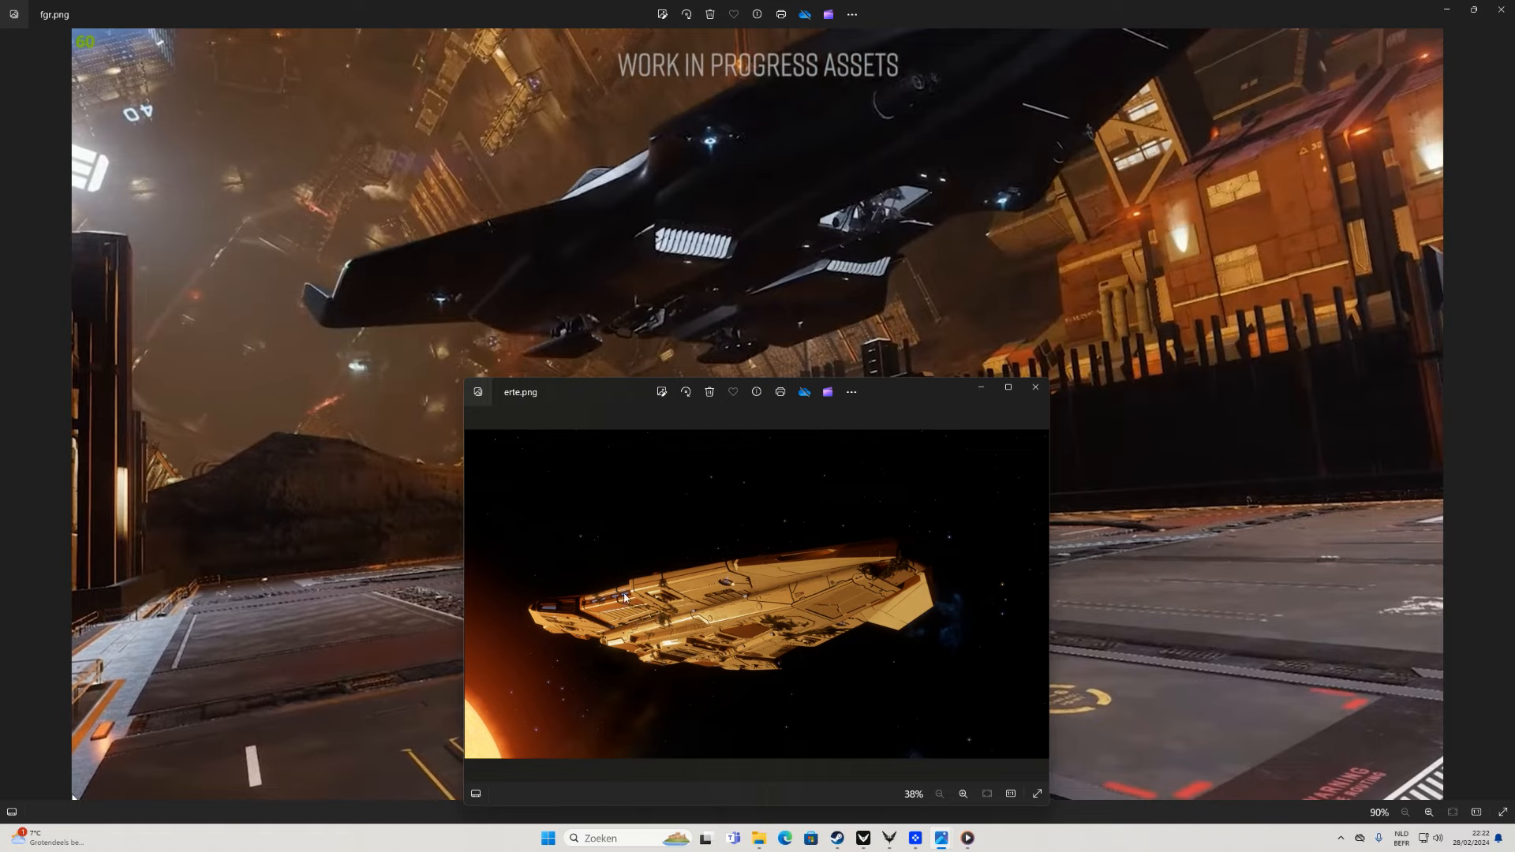
mouse_move(678, 260)
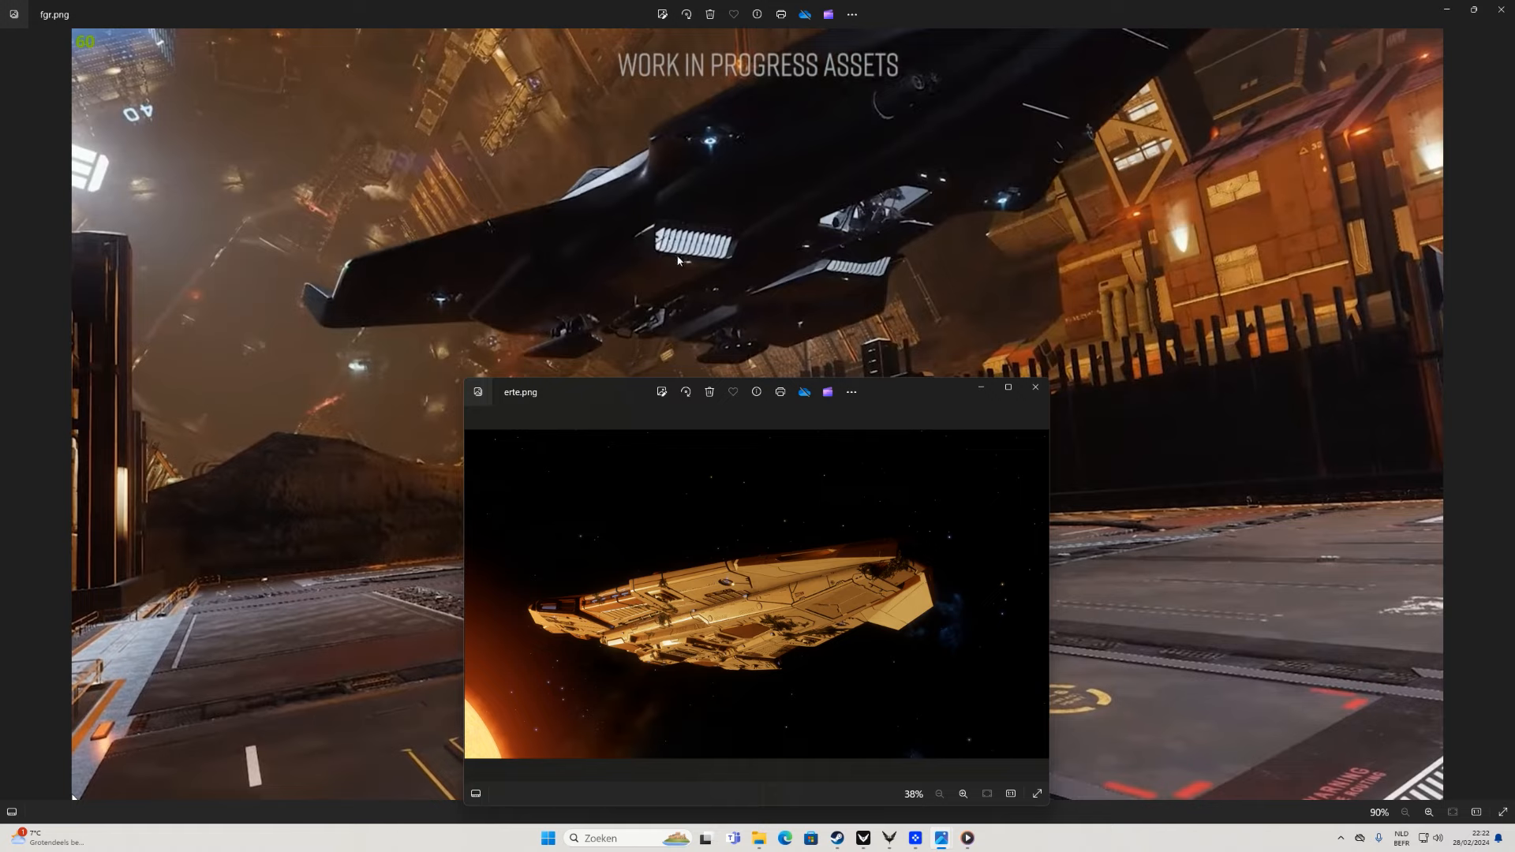
mouse_move(688, 570)
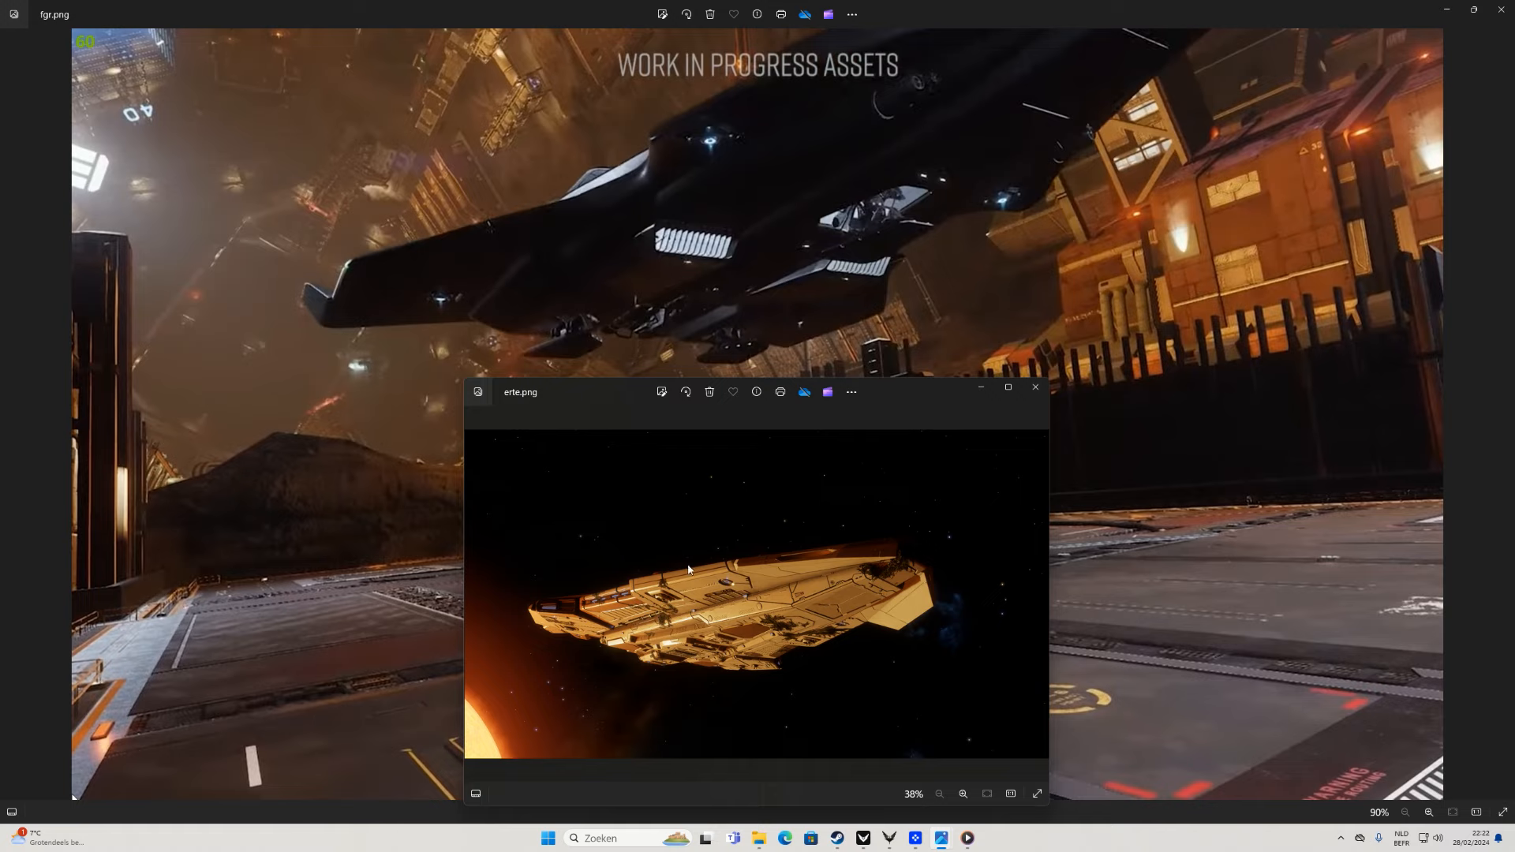
mouse_move(782, 204)
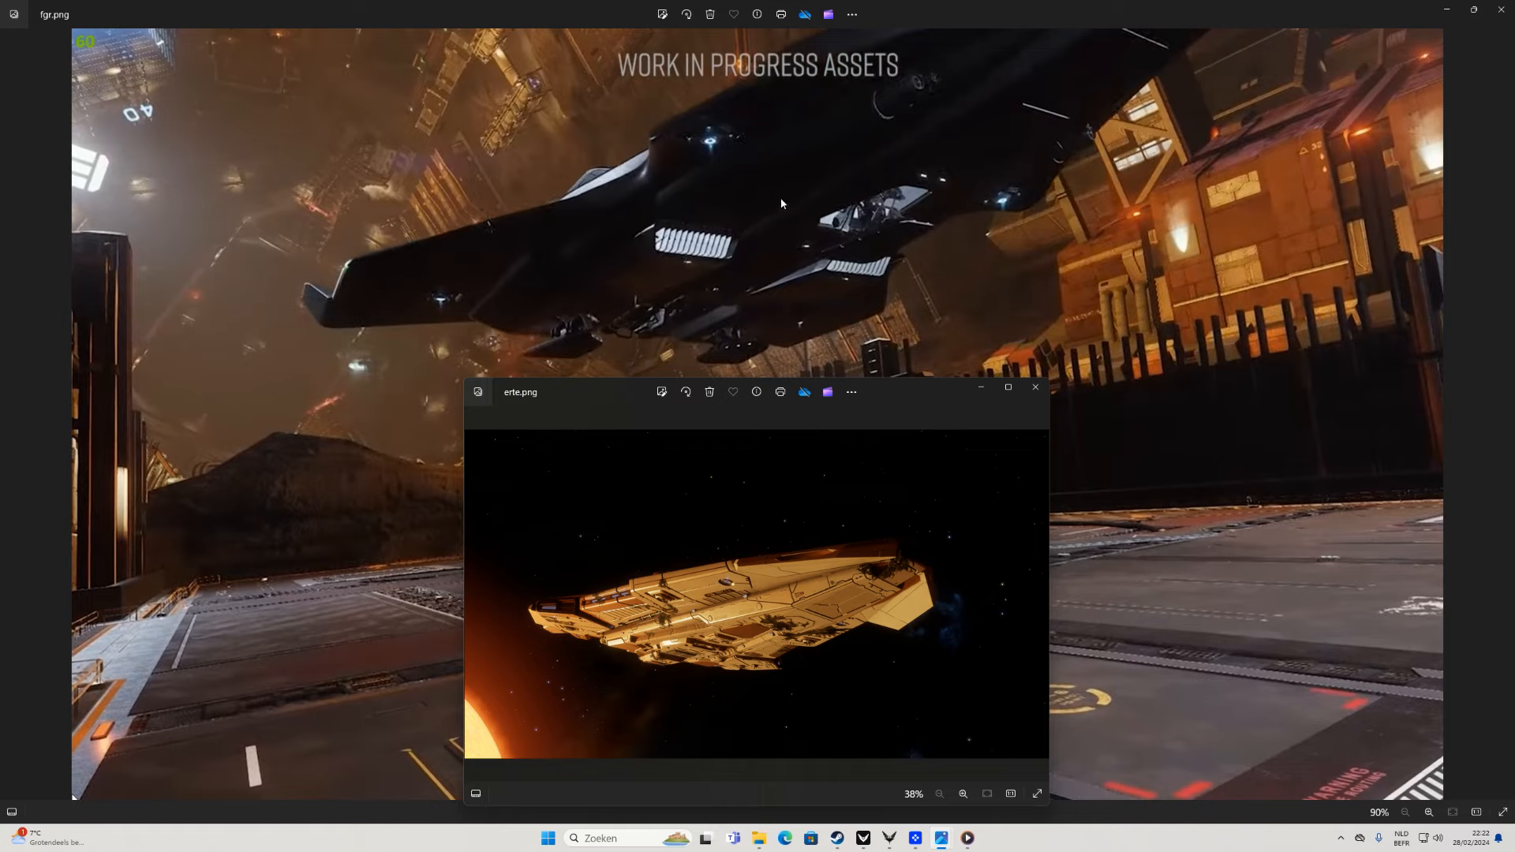
mouse_move(804, 199)
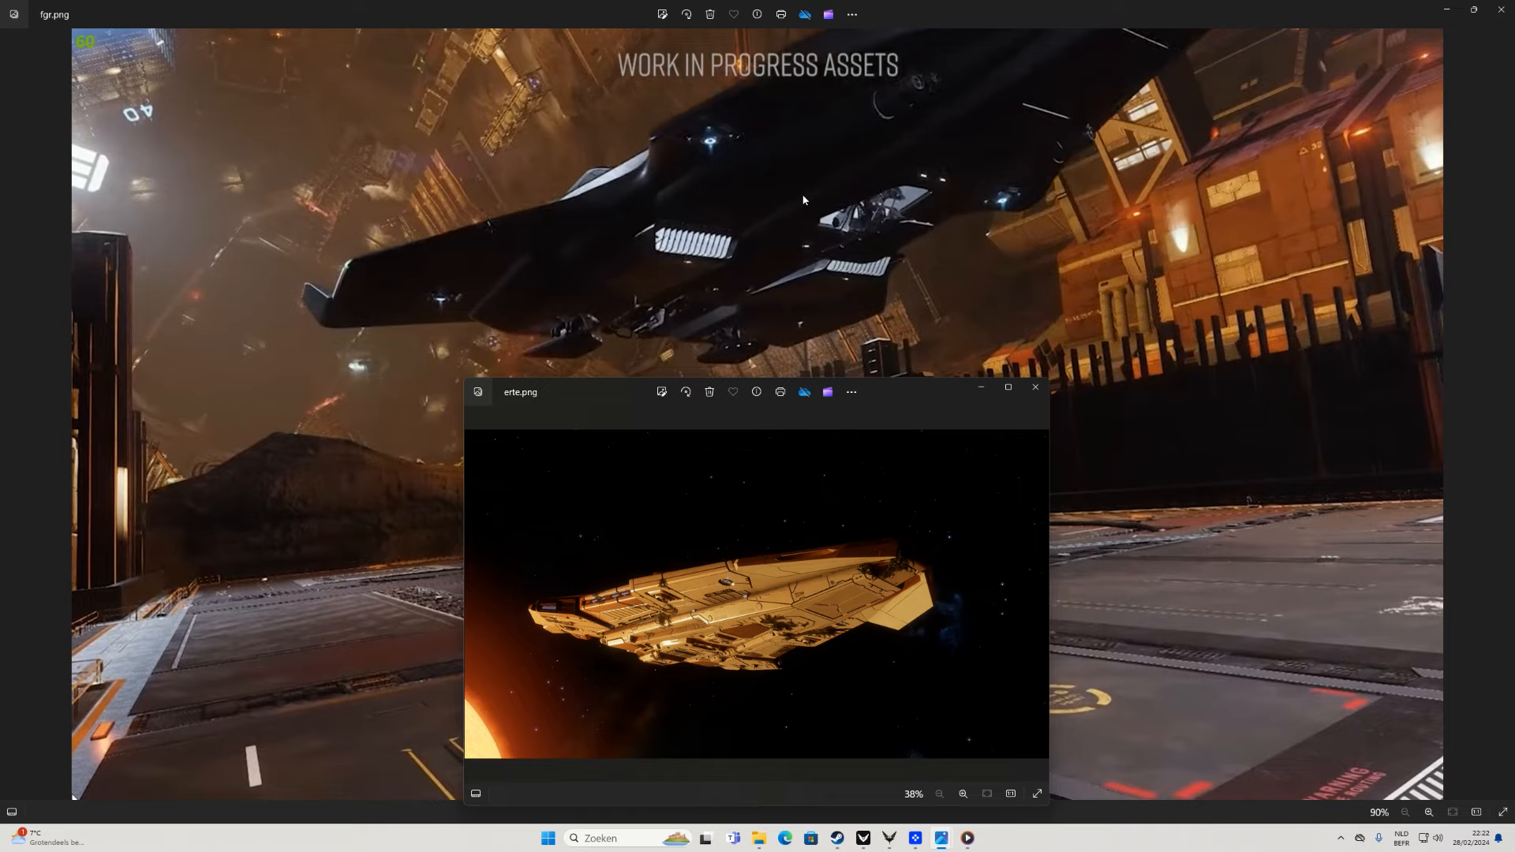
mouse_move(819, 196)
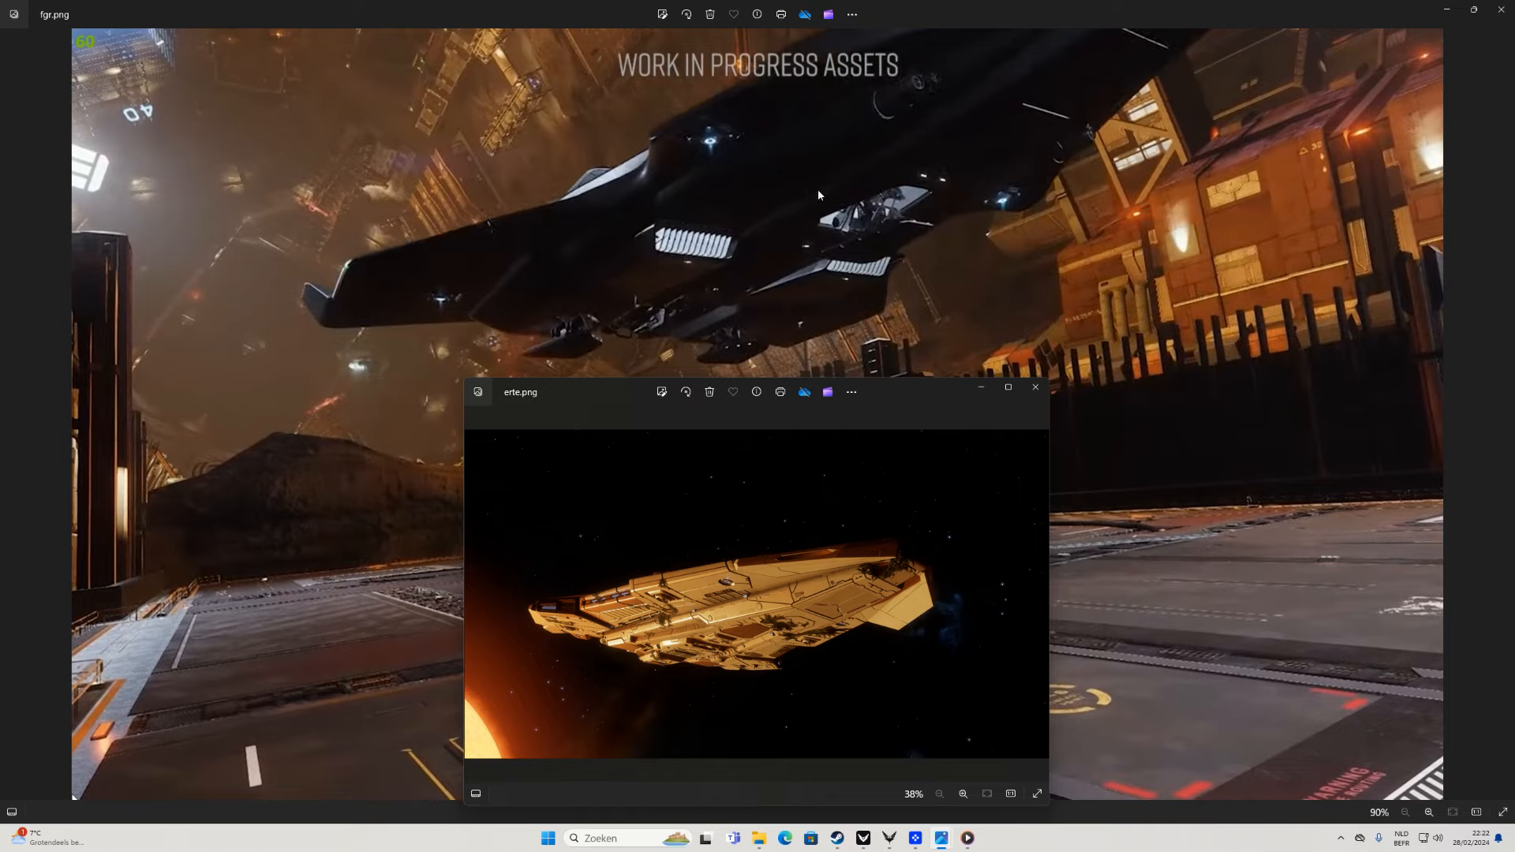
mouse_move(807, 196)
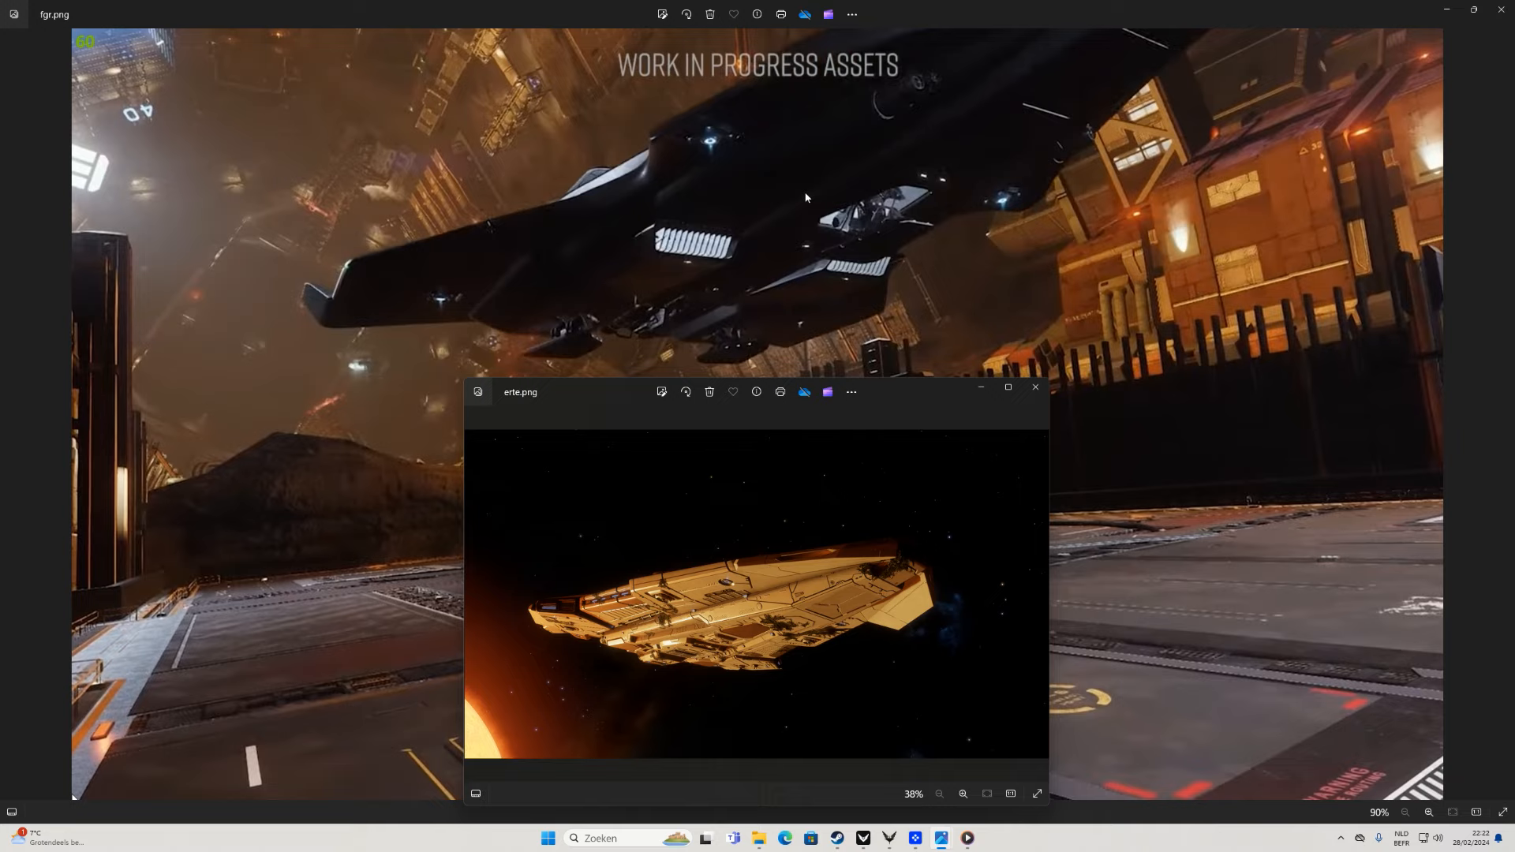
mouse_move(807, 205)
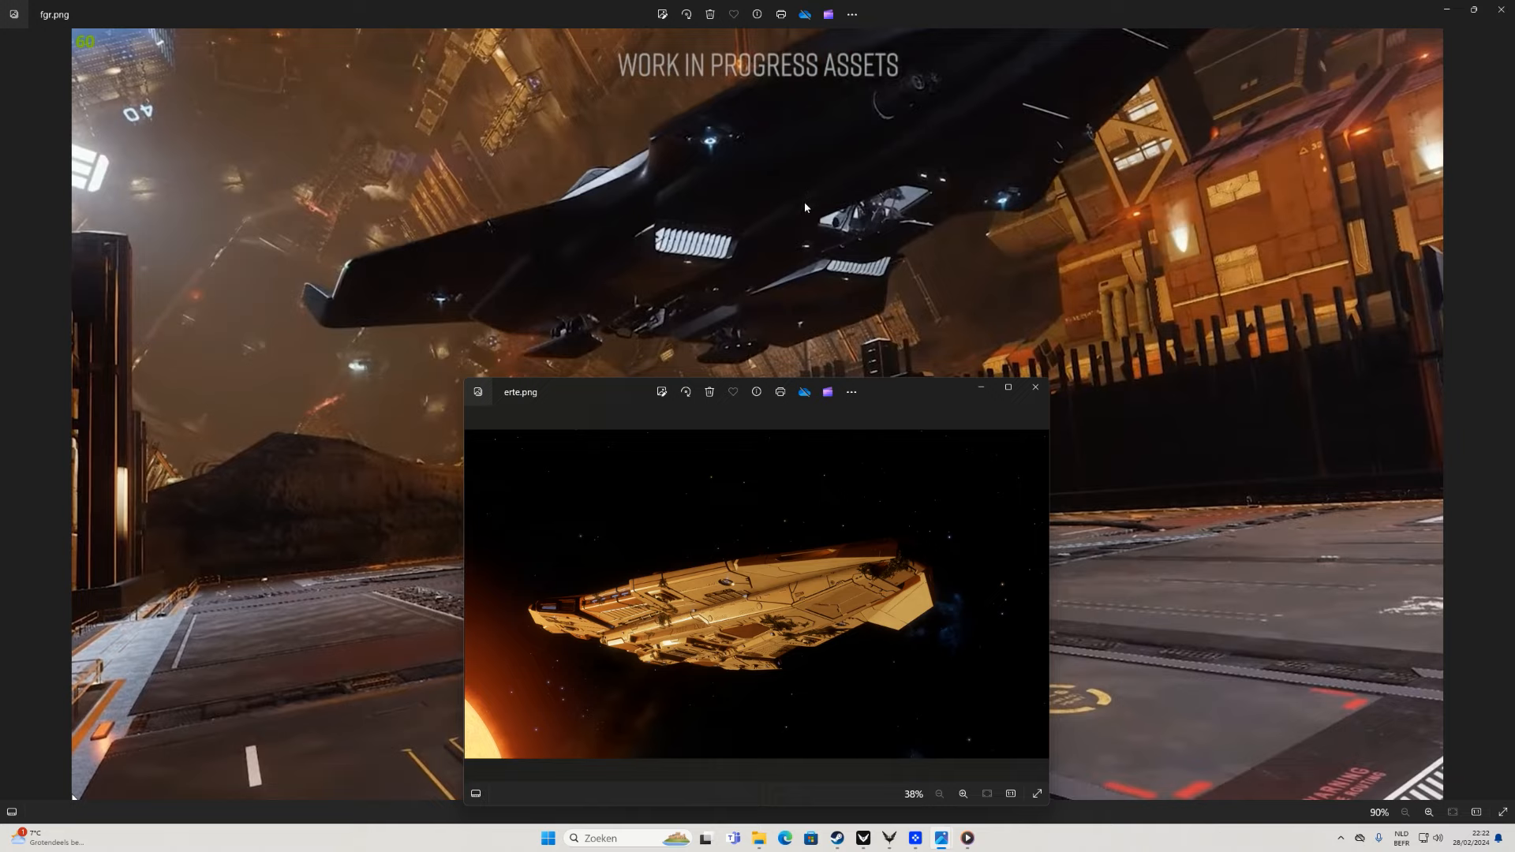
mouse_move(802, 201)
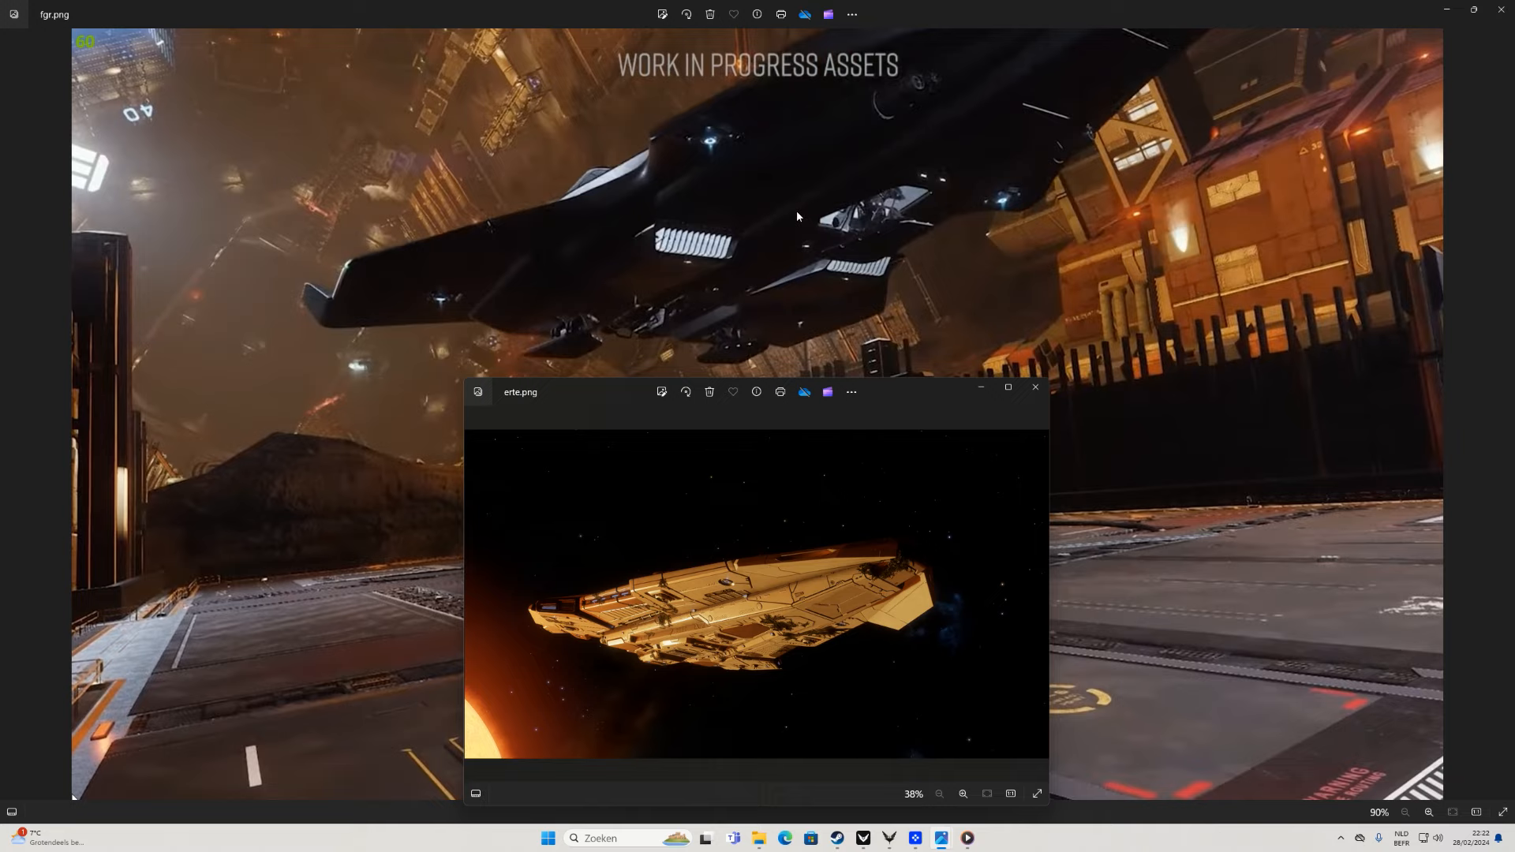
mouse_move(742, 253)
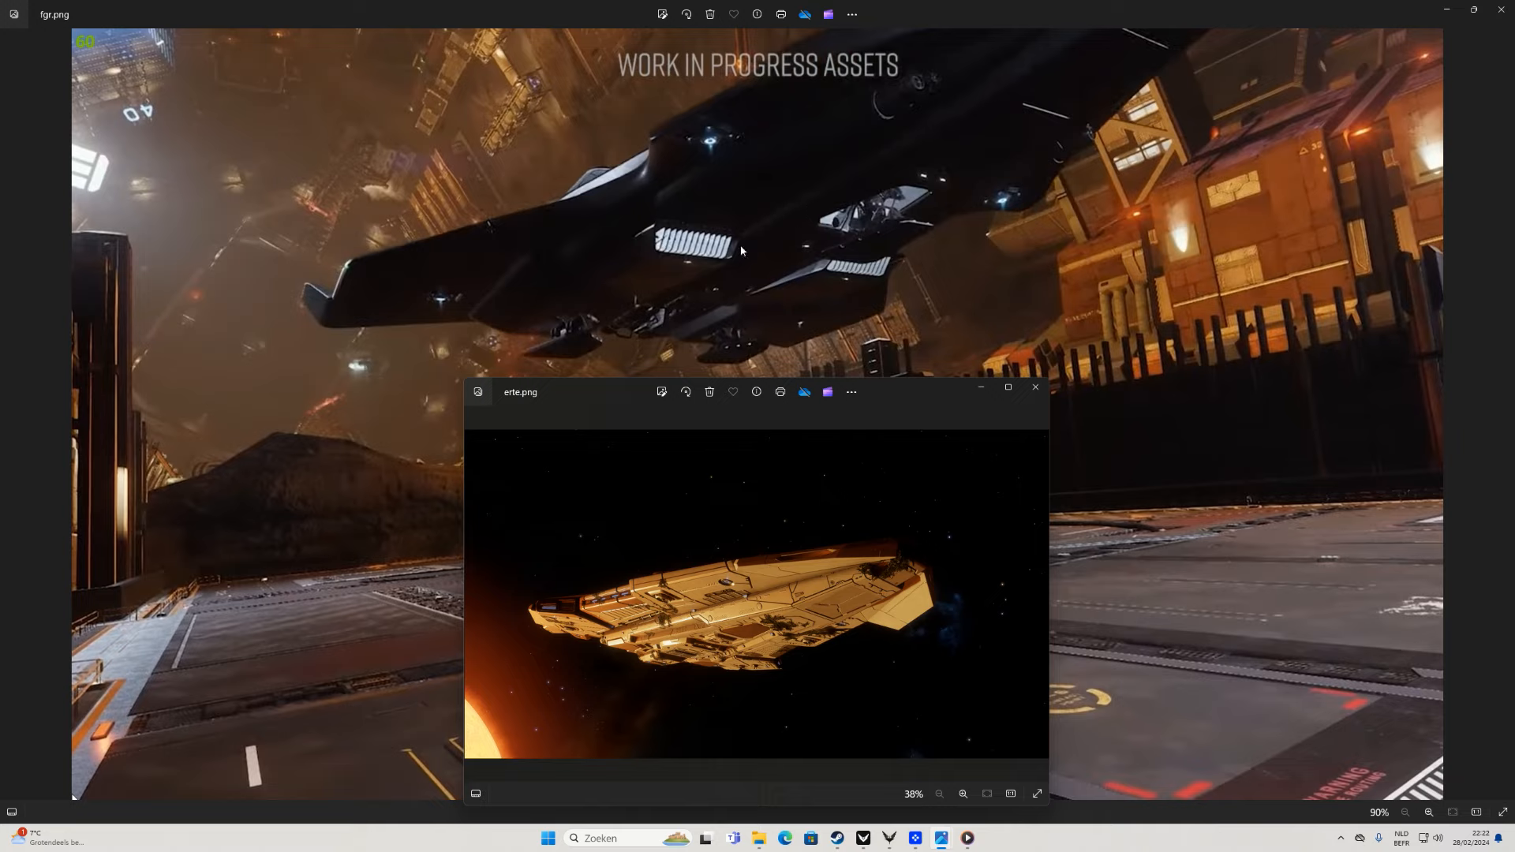
mouse_move(767, 240)
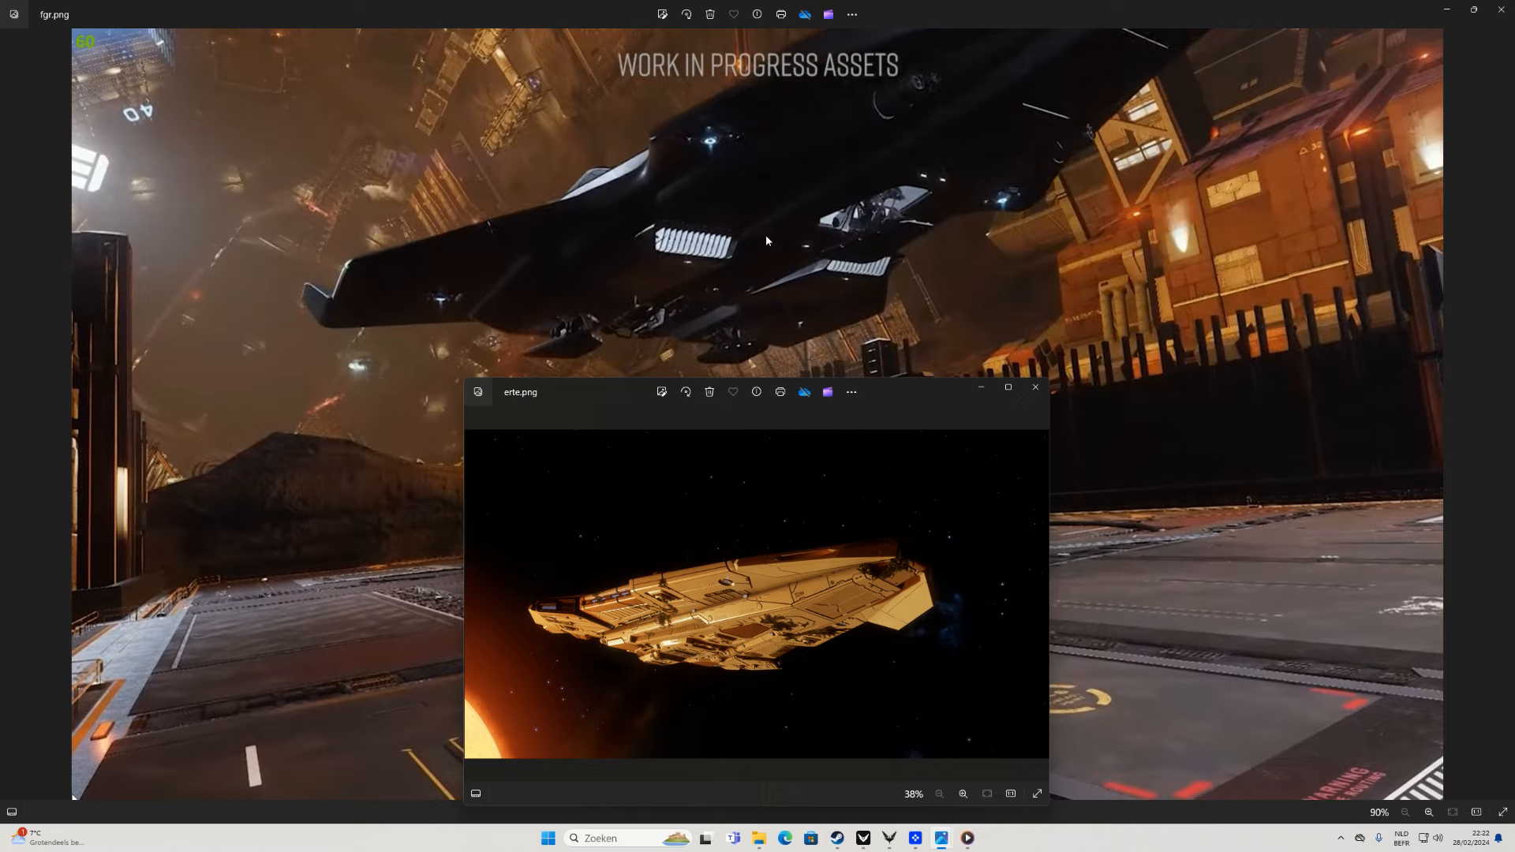
mouse_move(829, 272)
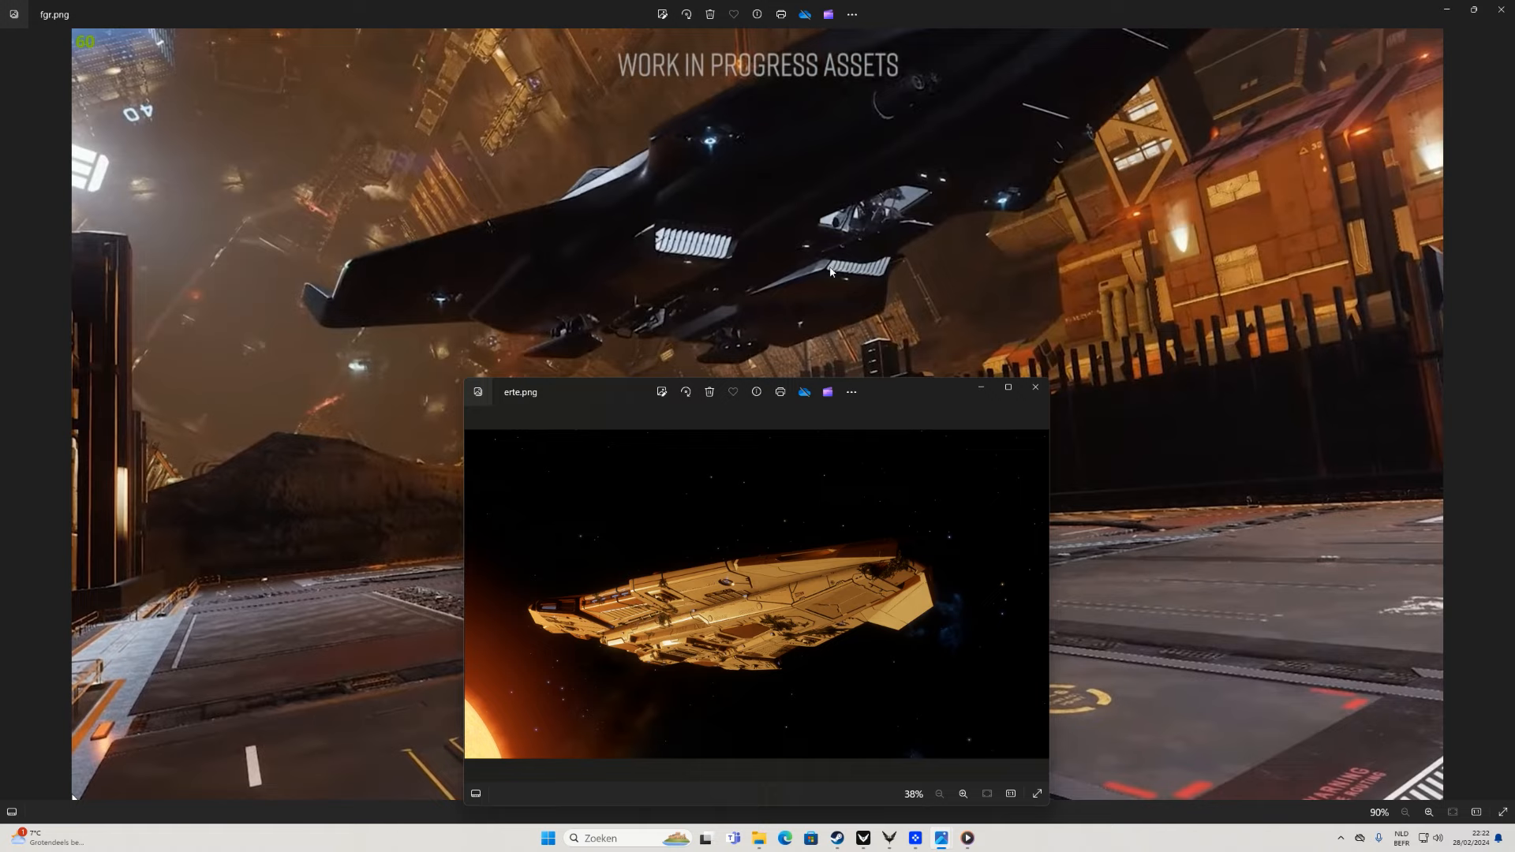
mouse_move(705, 275)
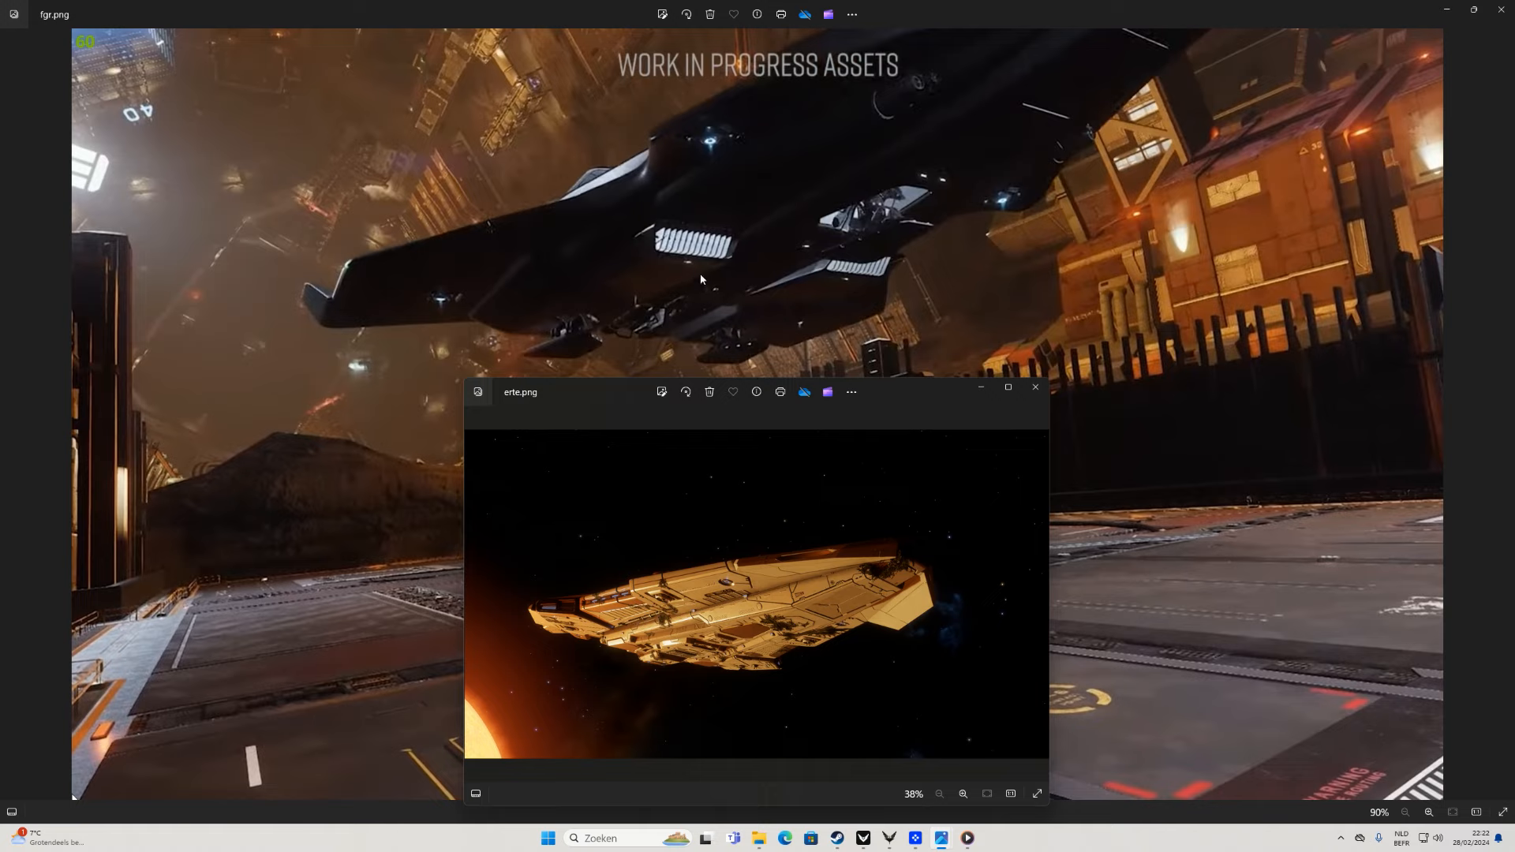
mouse_move(679, 260)
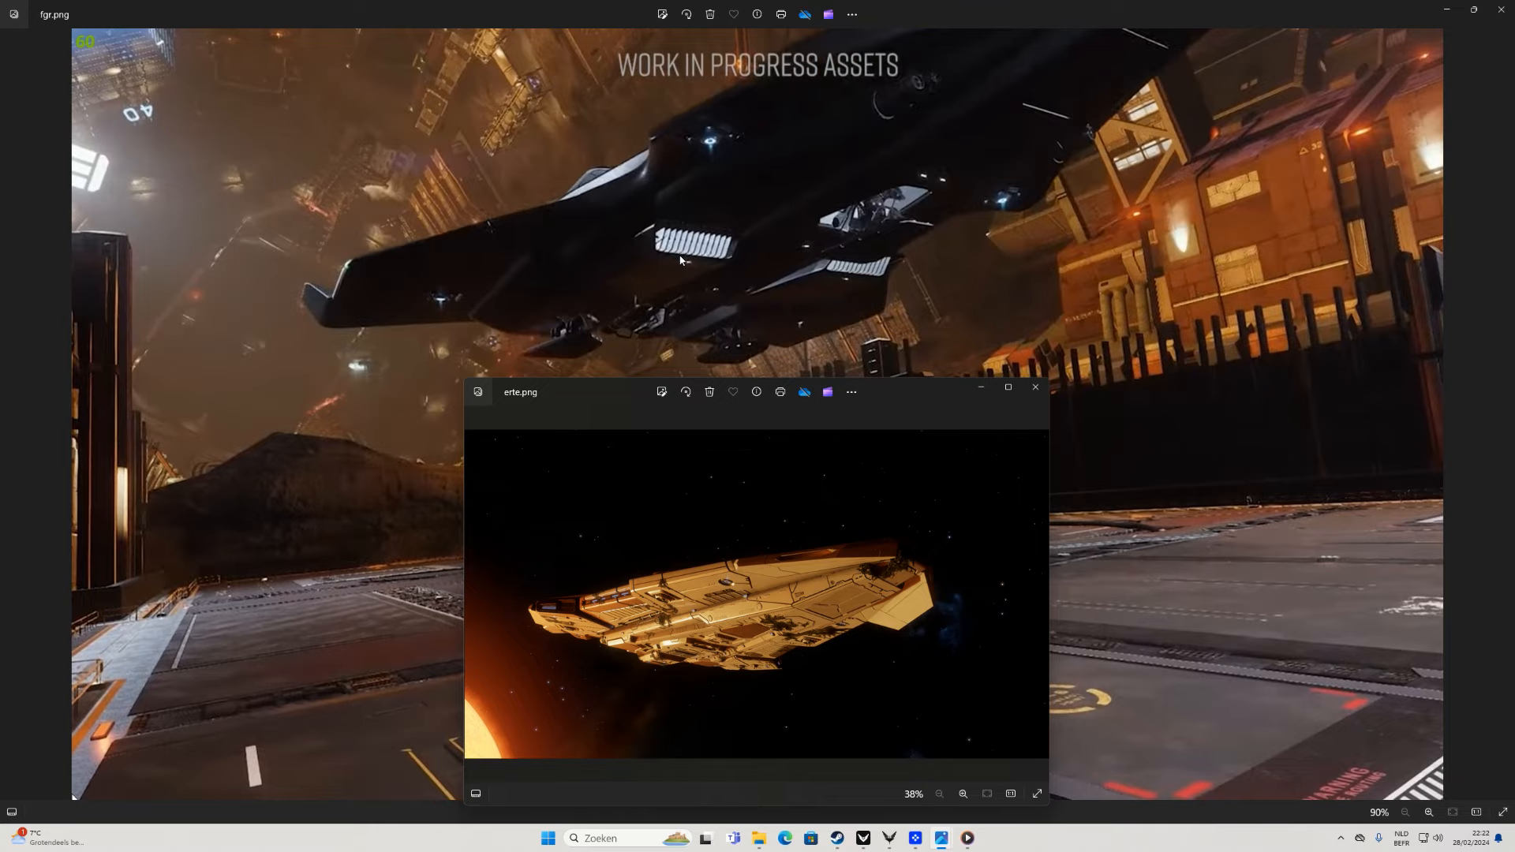
mouse_move(691, 298)
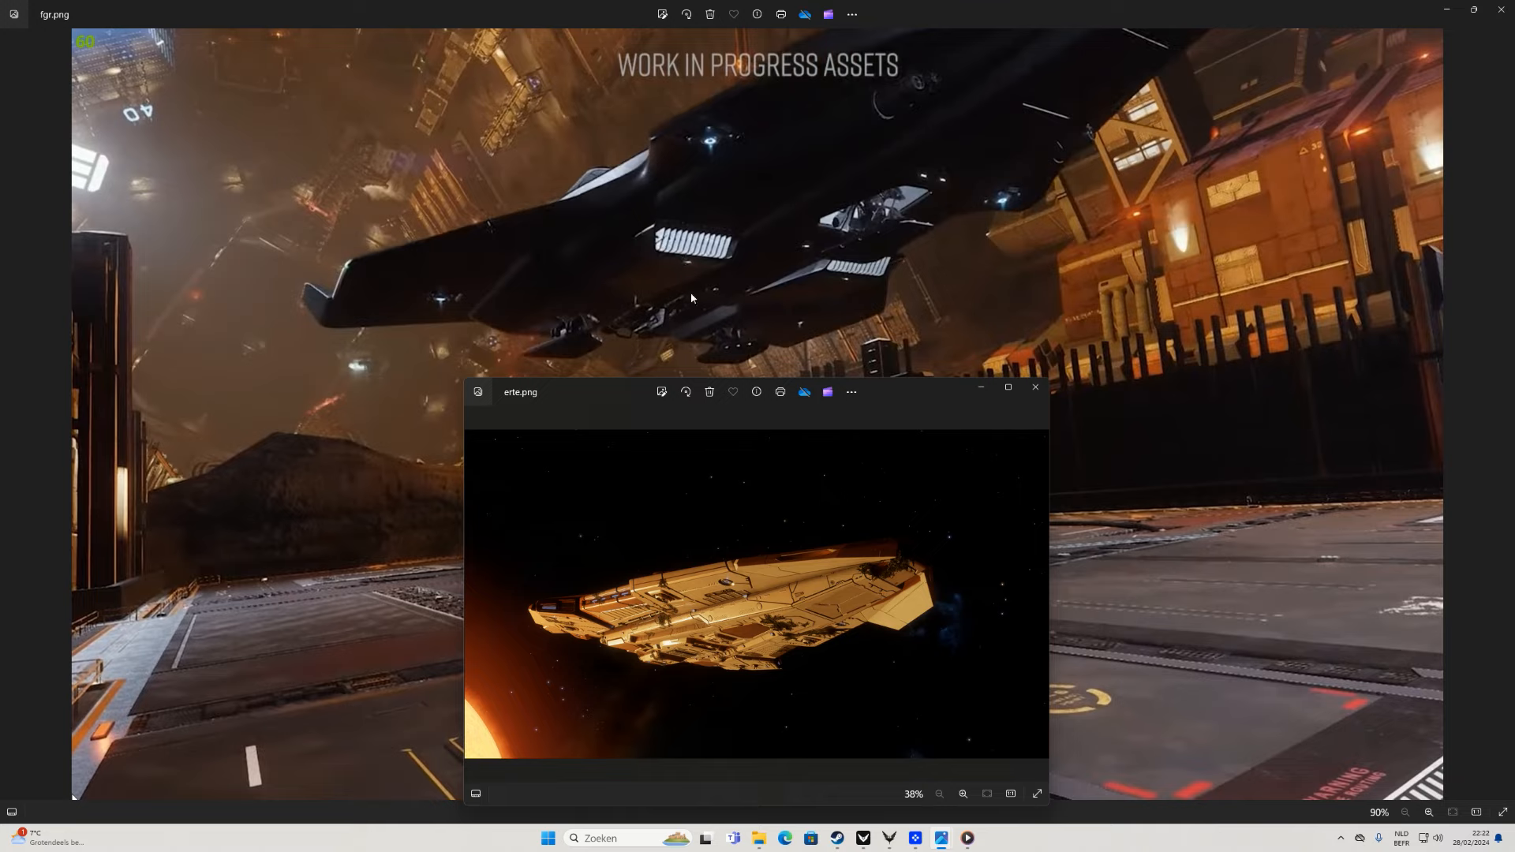
mouse_move(719, 529)
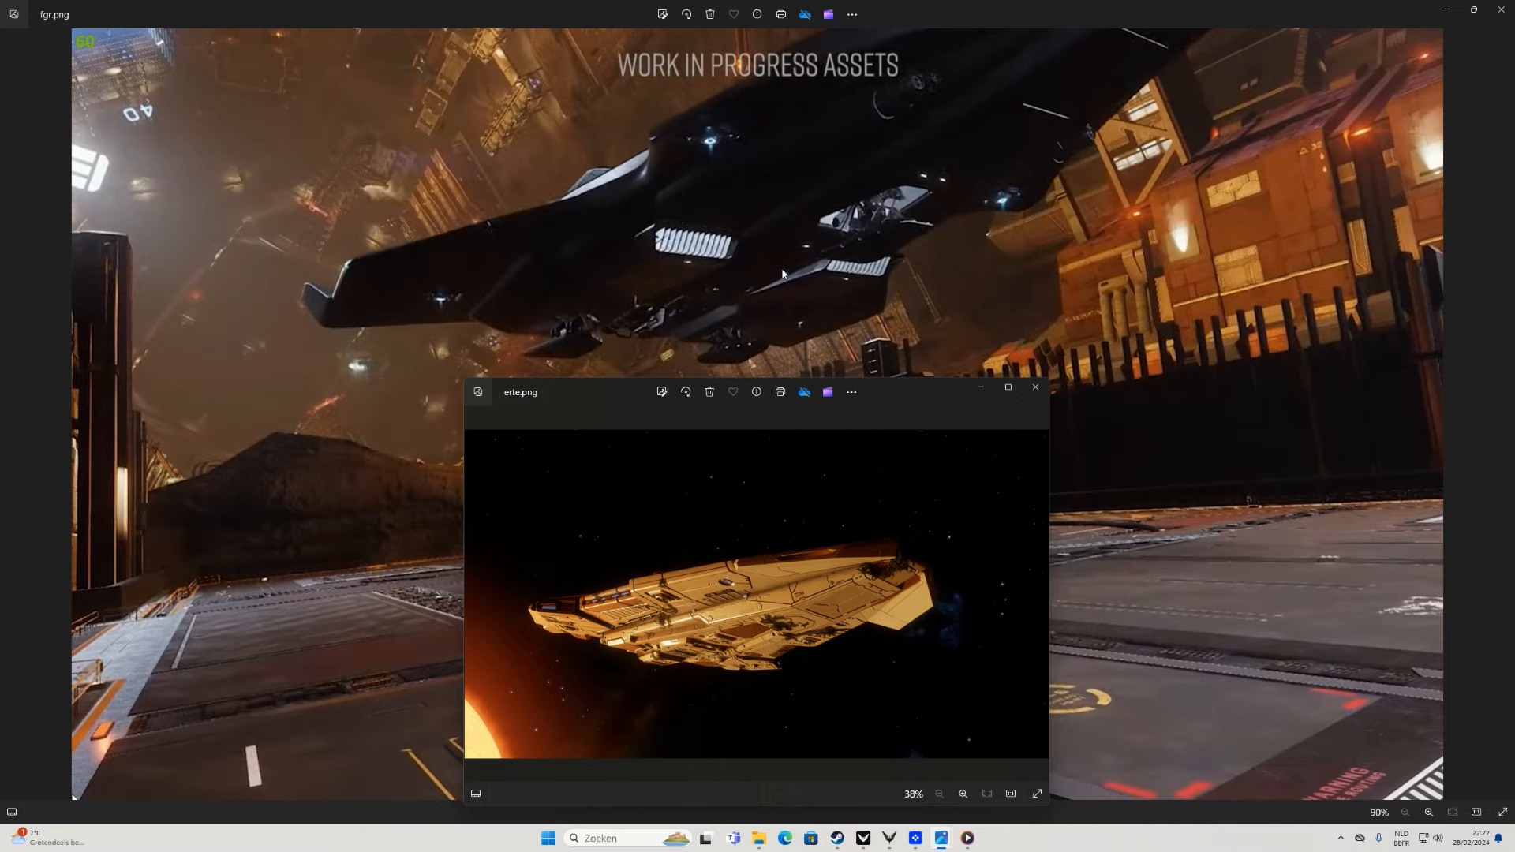
mouse_move(750, 265)
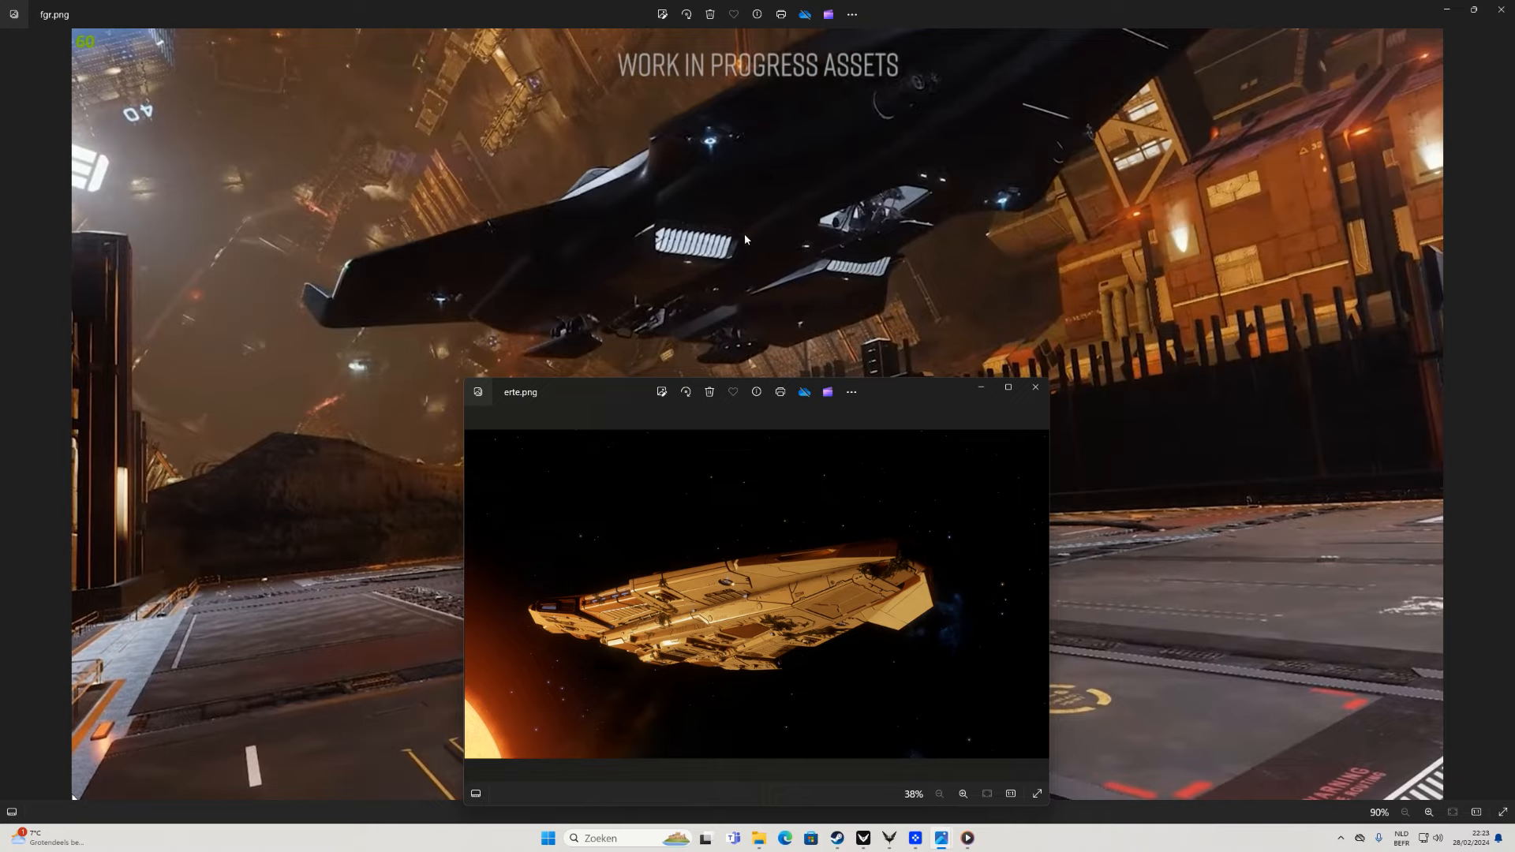
mouse_move(762, 275)
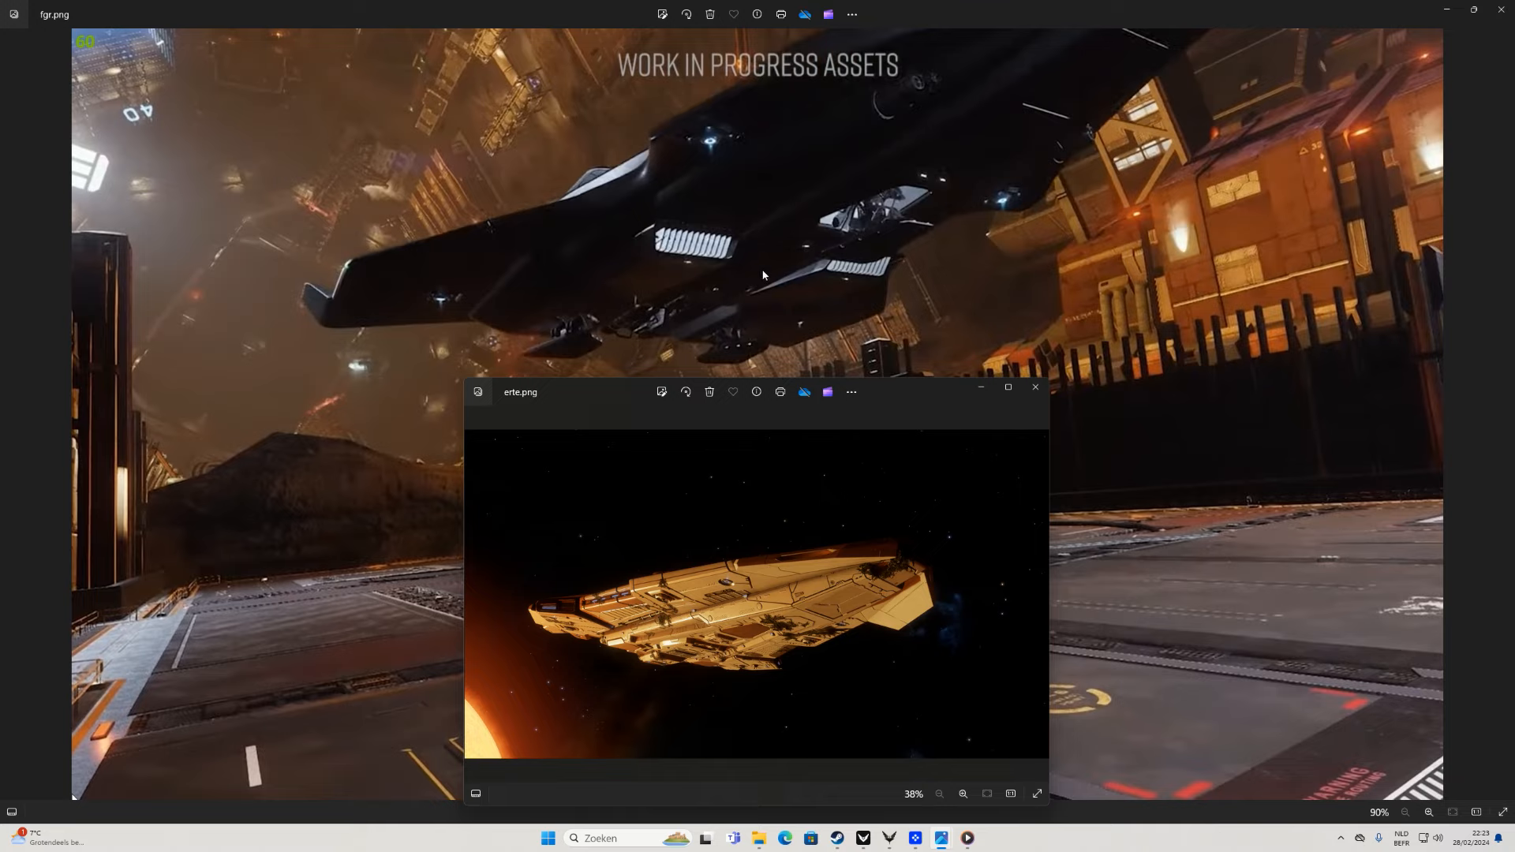
mouse_move(748, 235)
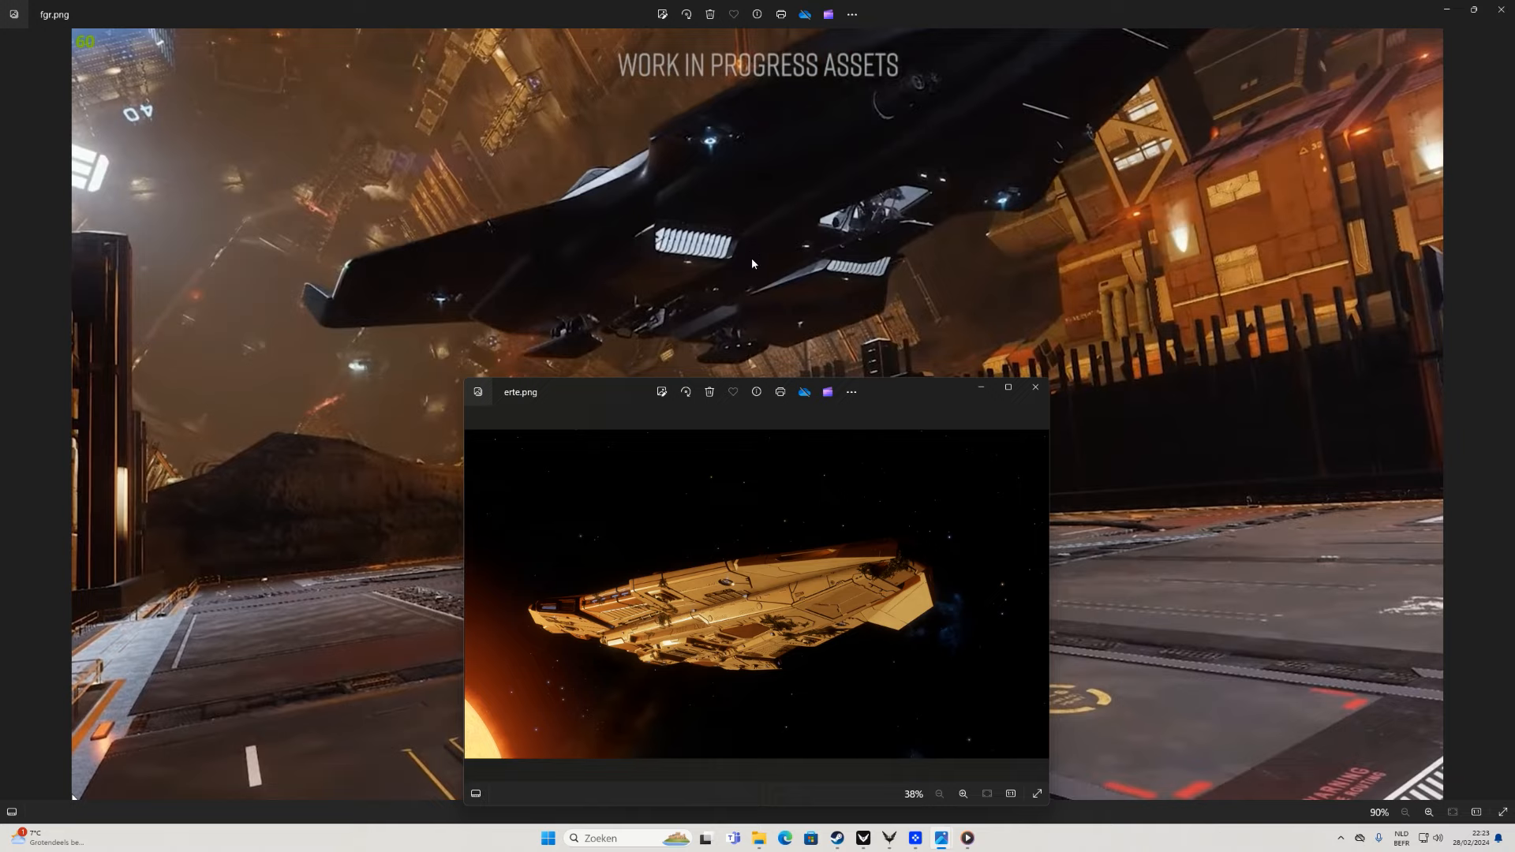
mouse_move(755, 257)
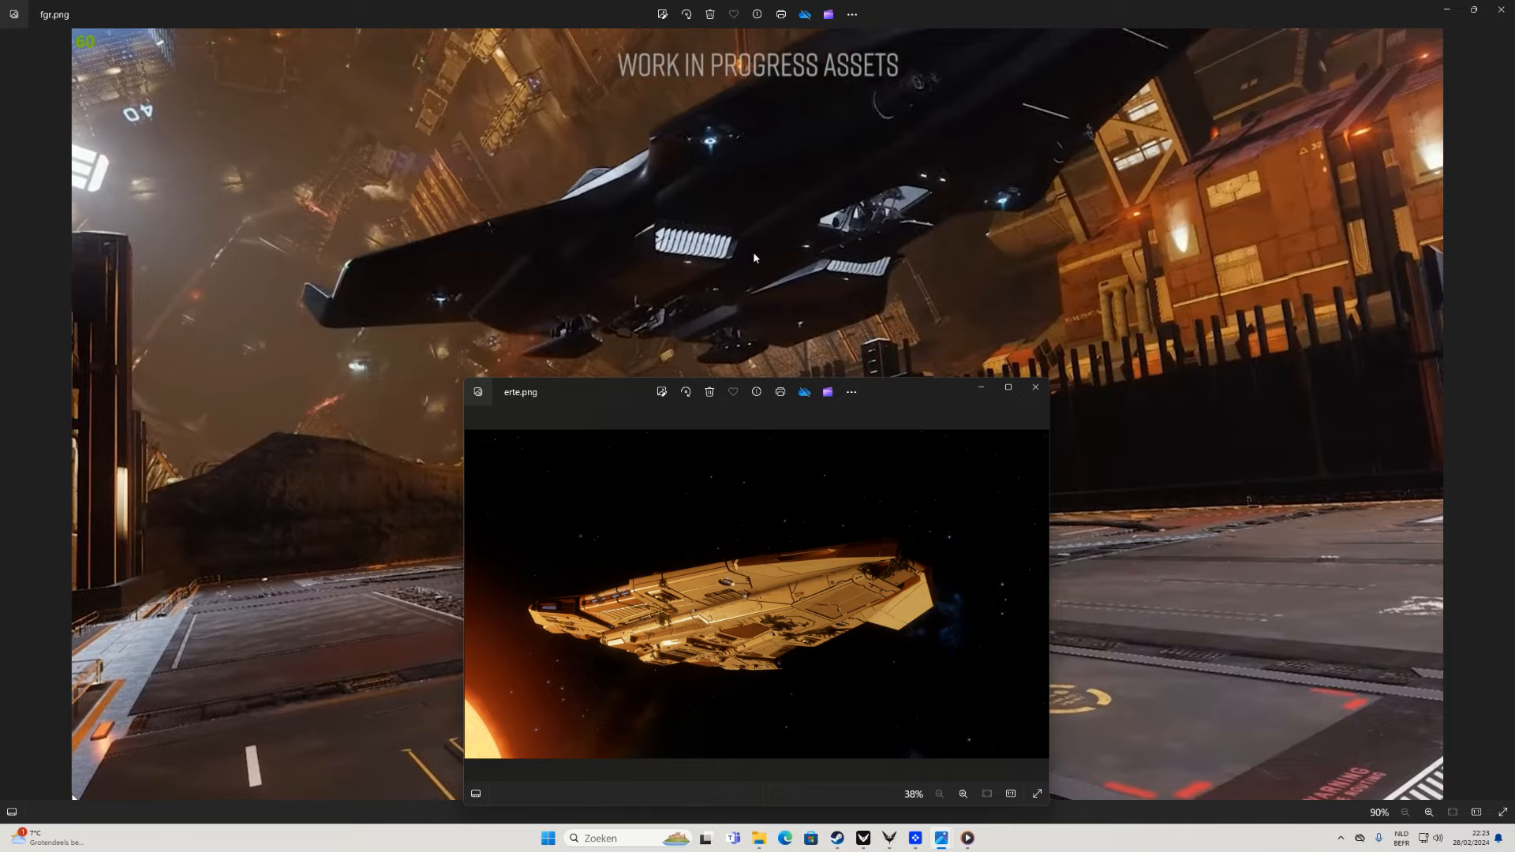